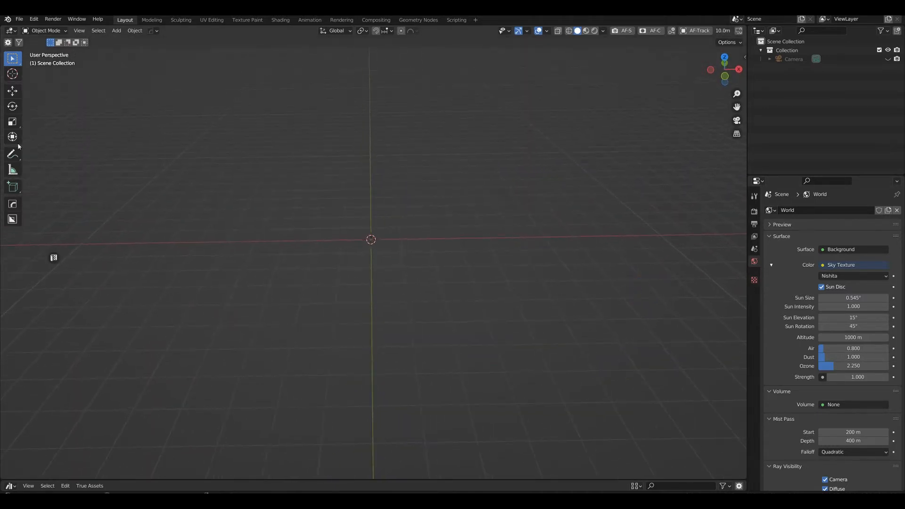
Append all Moss objects from L:\Assets\Moss\3d\Moss_ScatterElements_AssetKit.blend into the scene
{"action": "left_click", "coordinate": [19, 18]}
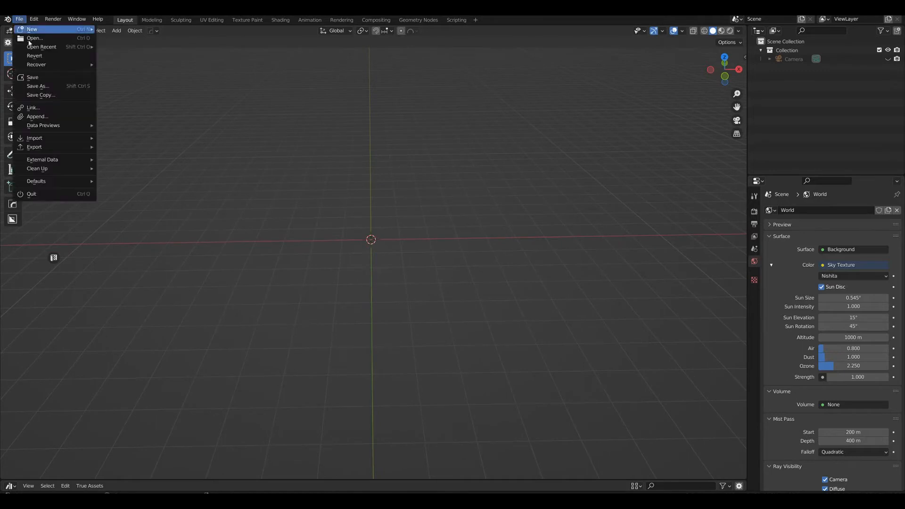
{"action": "left_click", "coordinate": [37, 116]}
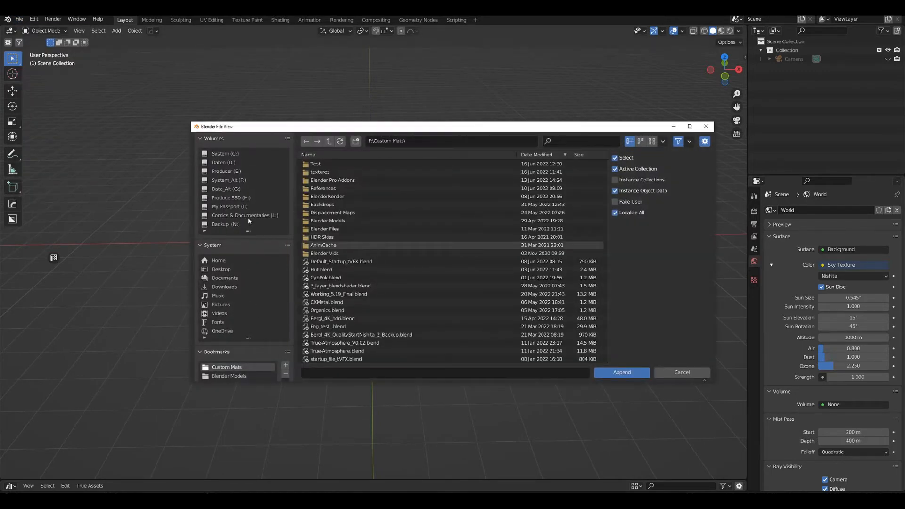
{"action": "left_click", "coordinate": [244, 215]}
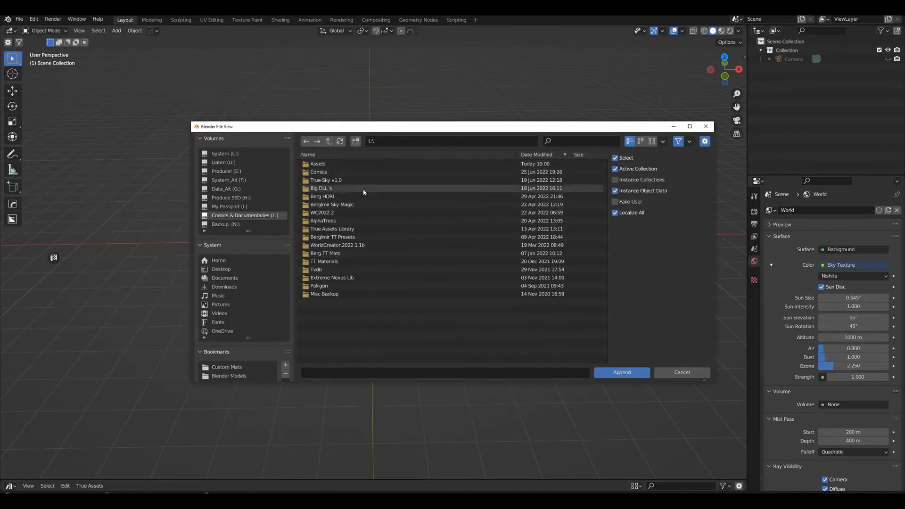
{"action": "double_click", "coordinate": [317, 164]}
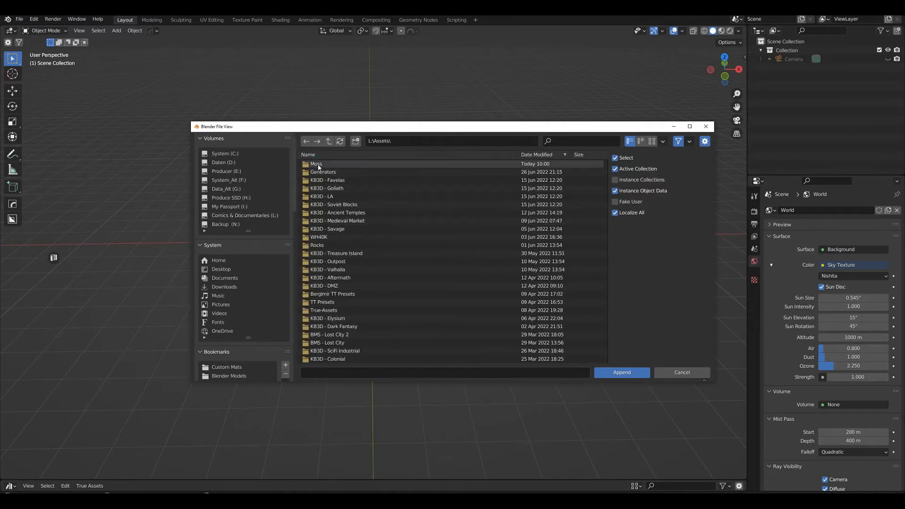
{"action": "double_click", "coordinate": [315, 164]}
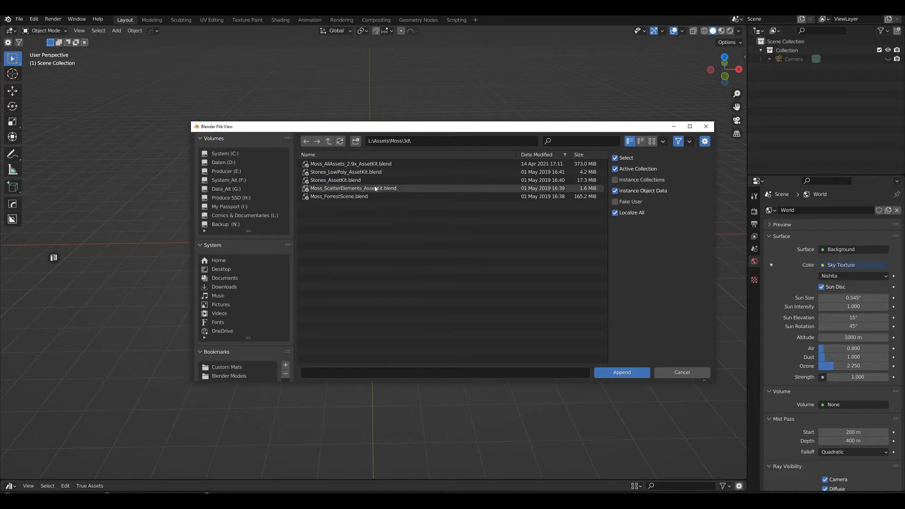
{"action": "double_click", "coordinate": [353, 188]}
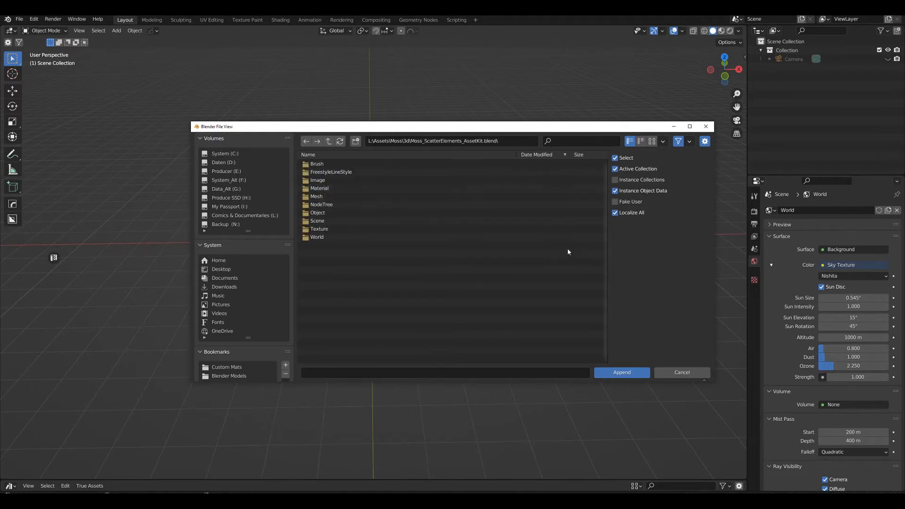
{"action": "double_click", "coordinate": [318, 212]}
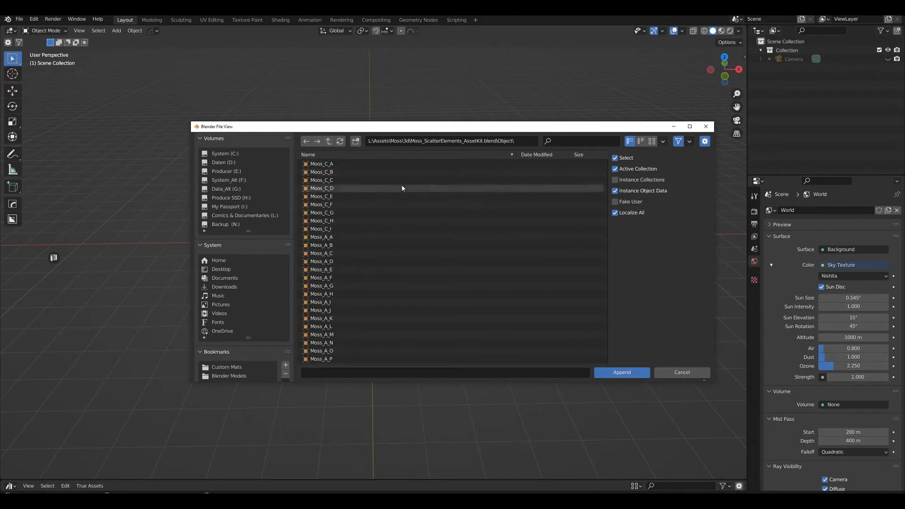
{"action": "left_click", "coordinate": [615, 180]}
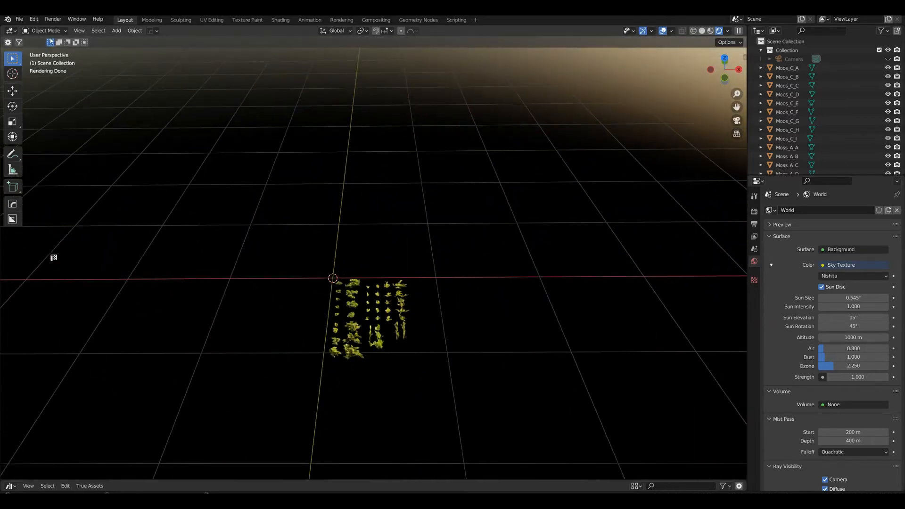
In Preferences > Add-ons, search 'true' and expand the True-Terrain ULTIMATE settings
{"action": "left_click", "coordinate": [34, 19]}
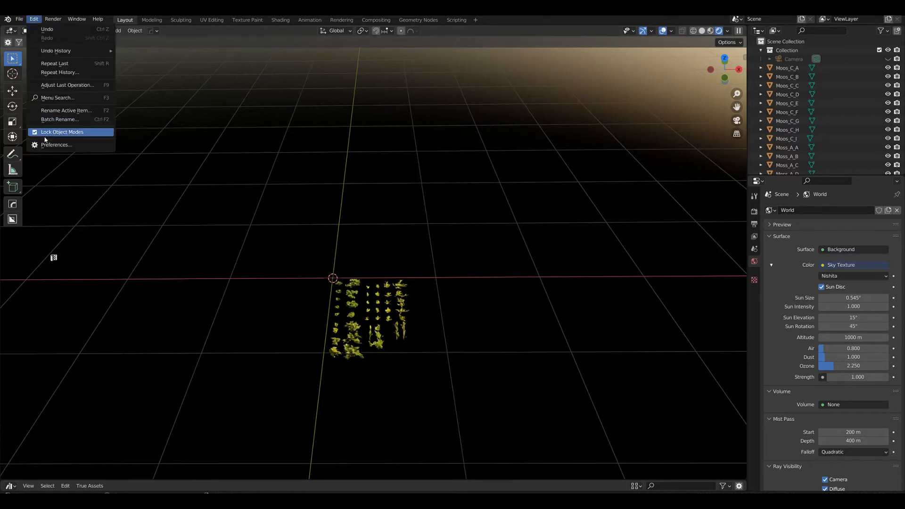
{"action": "left_click", "coordinate": [56, 145]}
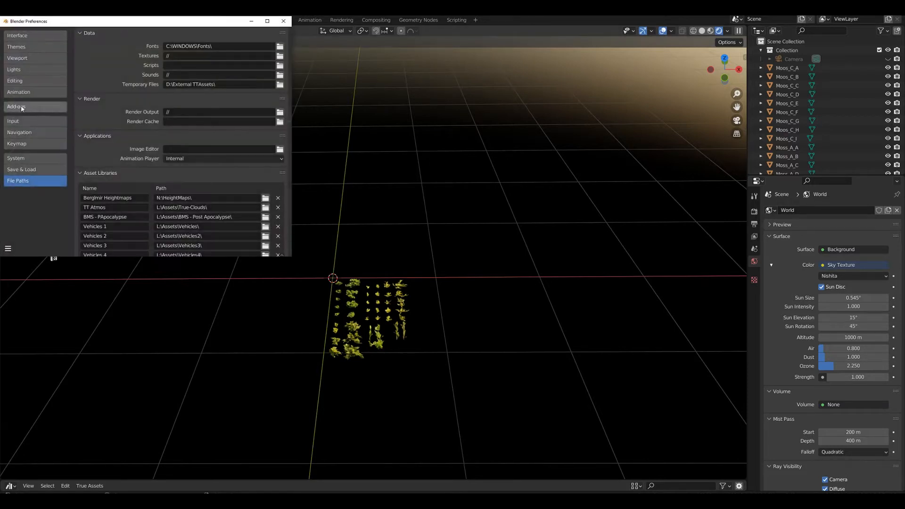
{"action": "left_click", "coordinate": [32, 106]}
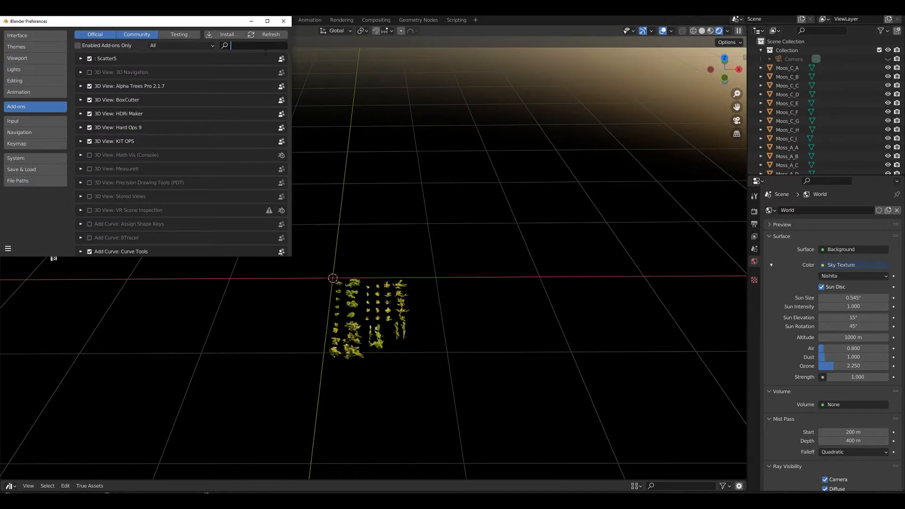
{"action": "type", "text": "true"}
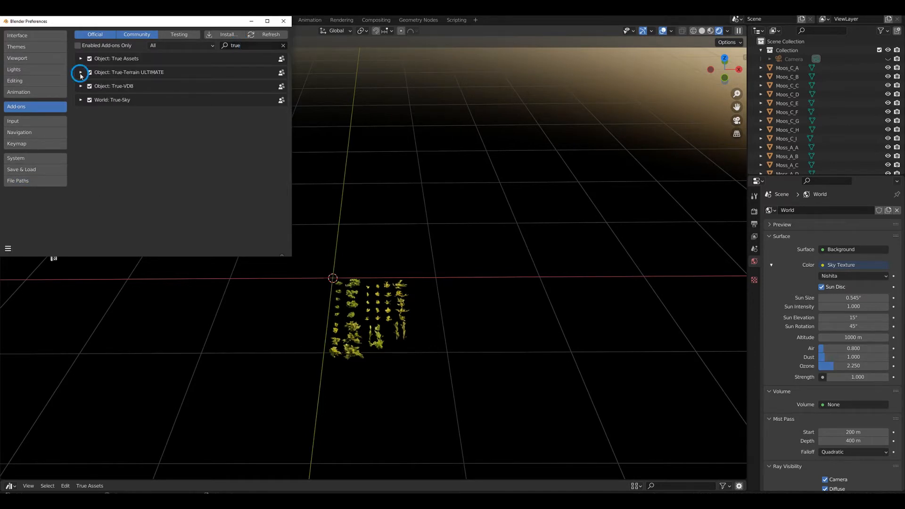
{"action": "left_click", "coordinate": [80, 72]}
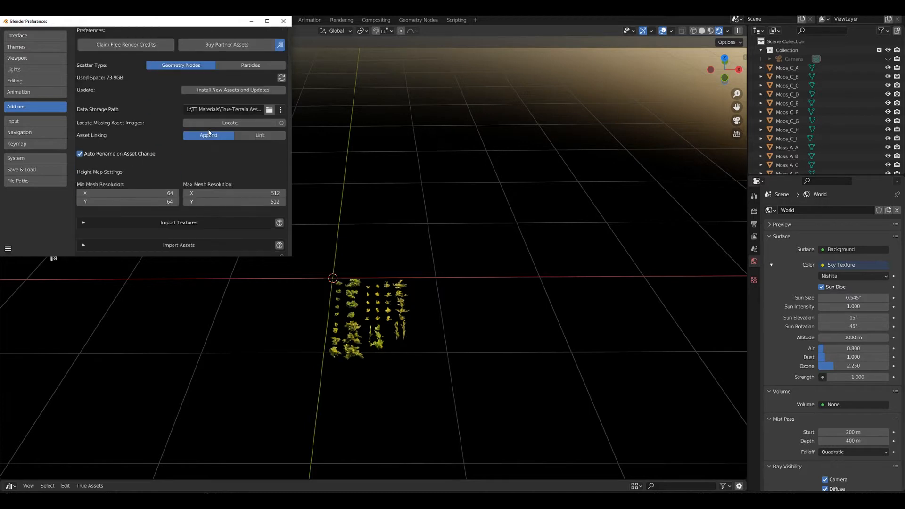
Select the moss objects Moos_C_A through Moos_C_I in the Outliner
{"action": "scroll", "scroll_direction": "down", "scroll_amount": 3}
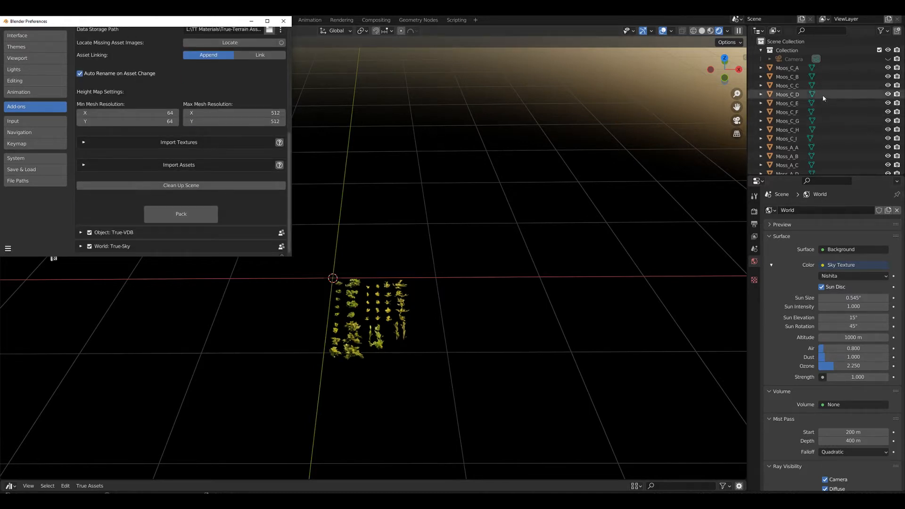
{"action": "left_click", "coordinate": [788, 68]}
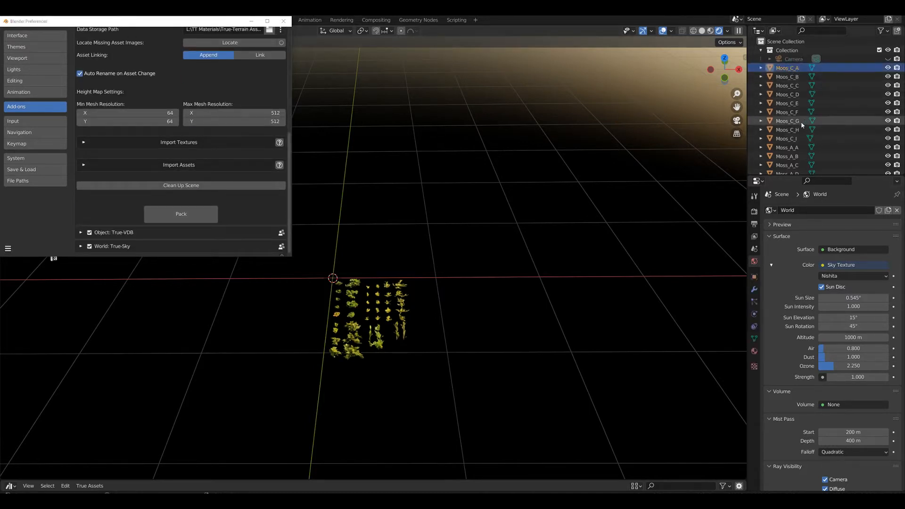
{"action": "left_click", "coordinate": [787, 138]}
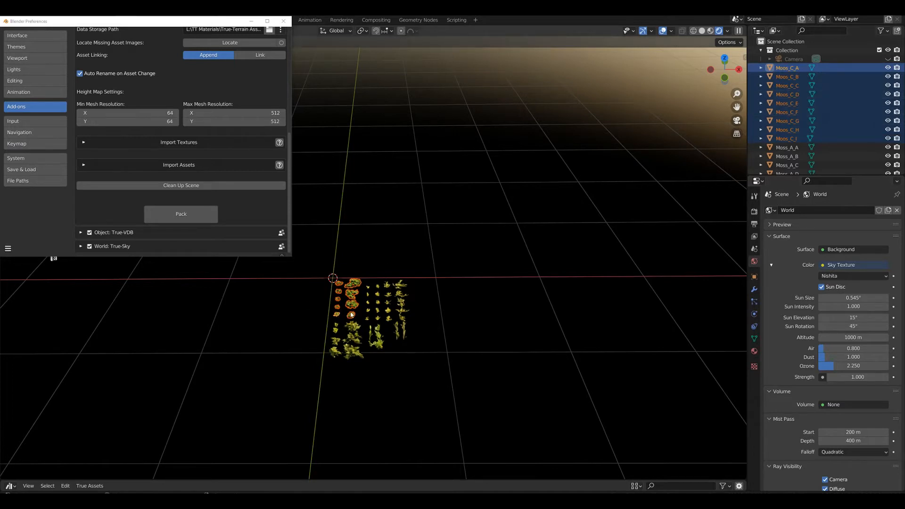
{"action": "mouse_move", "coordinate": [98, 165]}
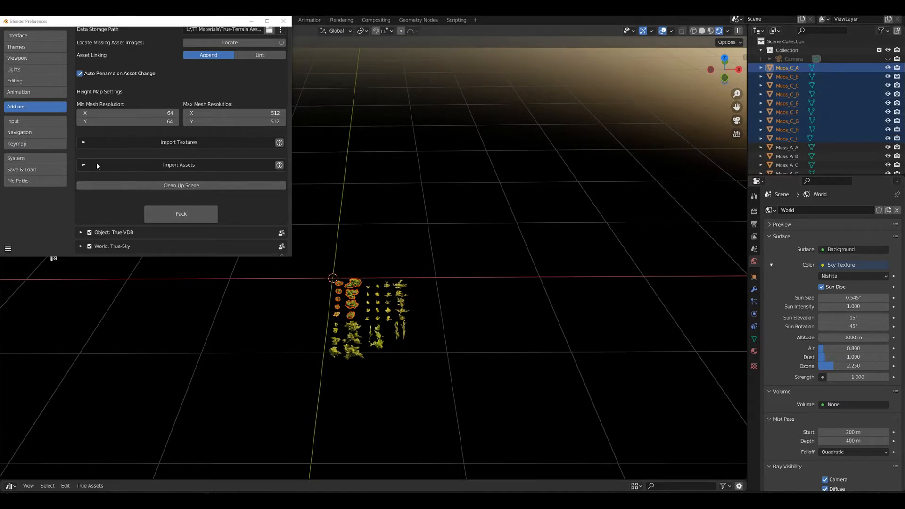
Create asset MOSS_C in category MOSS_C from the selected objects, then close Preferences
{"action": "left_click", "coordinate": [84, 164]}
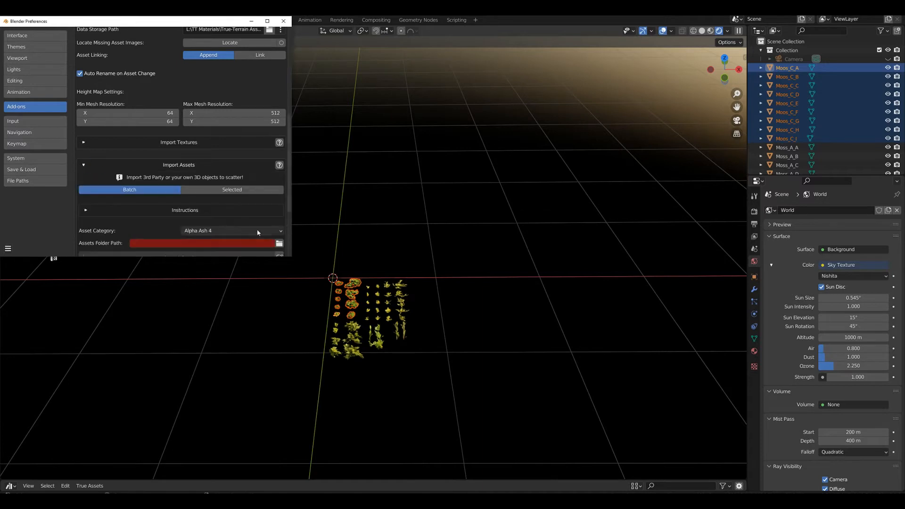
{"action": "left_click", "coordinate": [232, 189]}
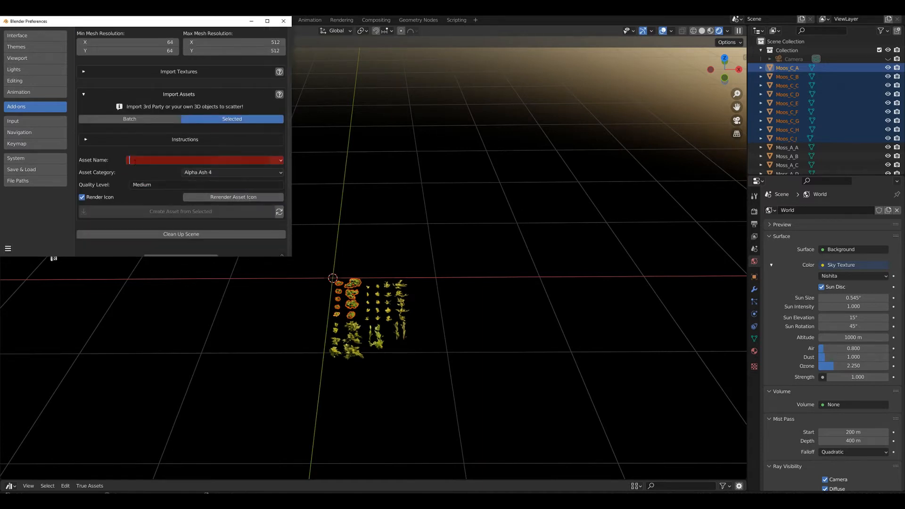
{"action": "type", "text": "MOSS_C"}
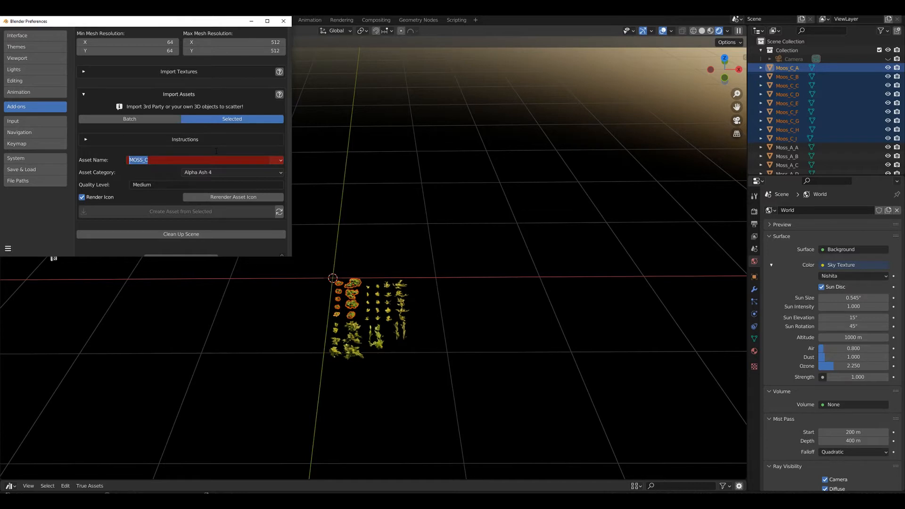
{"action": "left_click", "coordinate": [233, 172]}
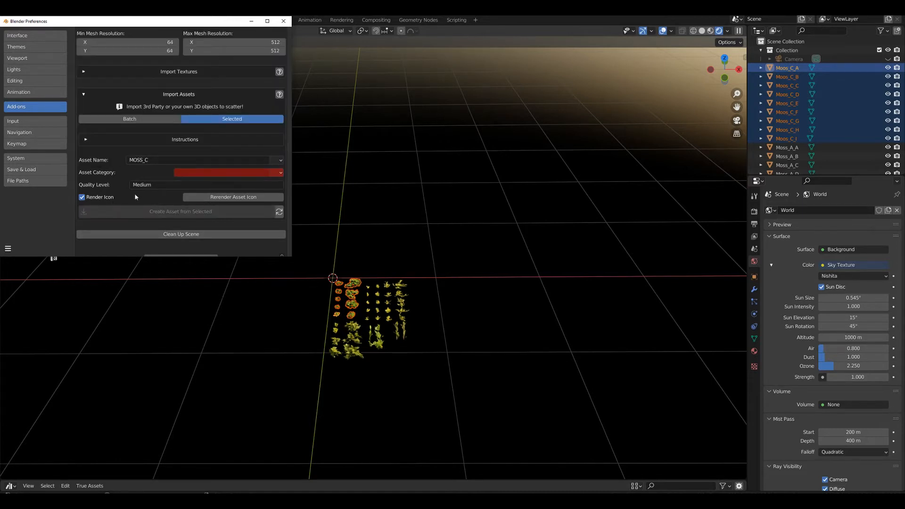
{"action": "mouse_move", "coordinate": [210, 172]}
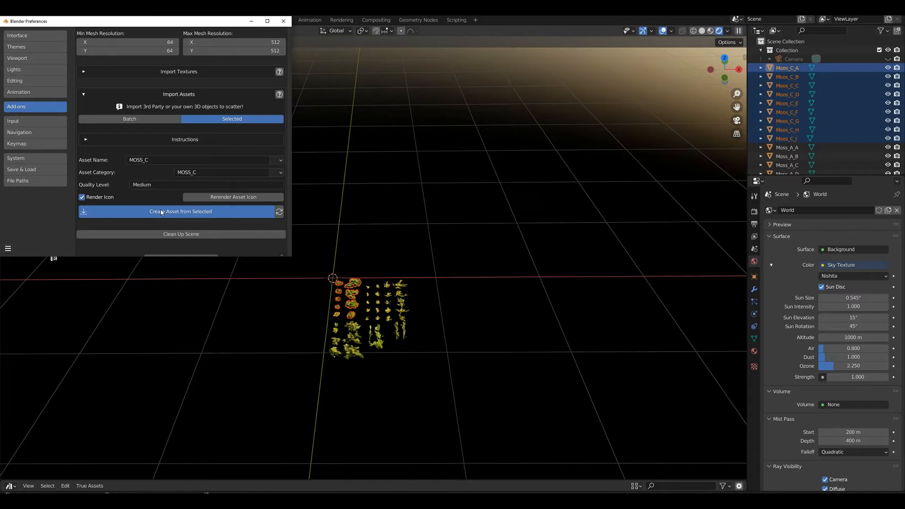
{"action": "left_click", "coordinate": [161, 212]}
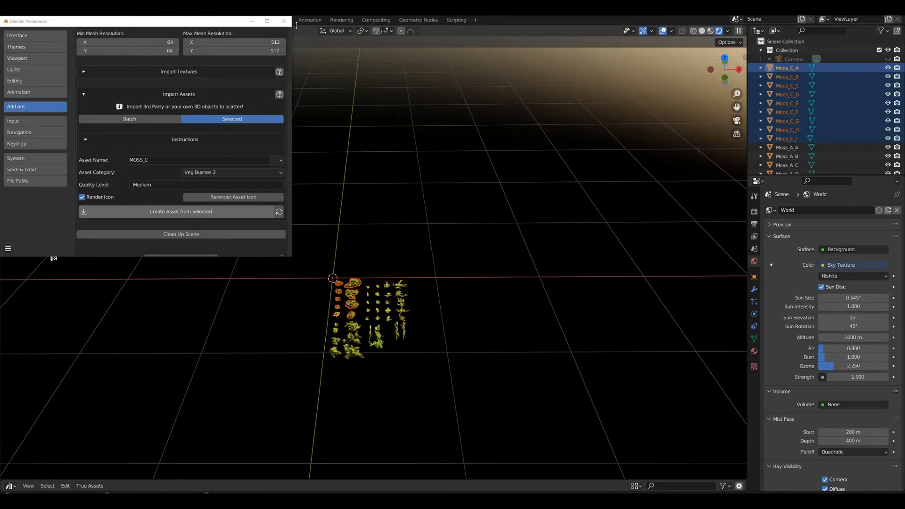
{"action": "left_click", "coordinate": [284, 21]}
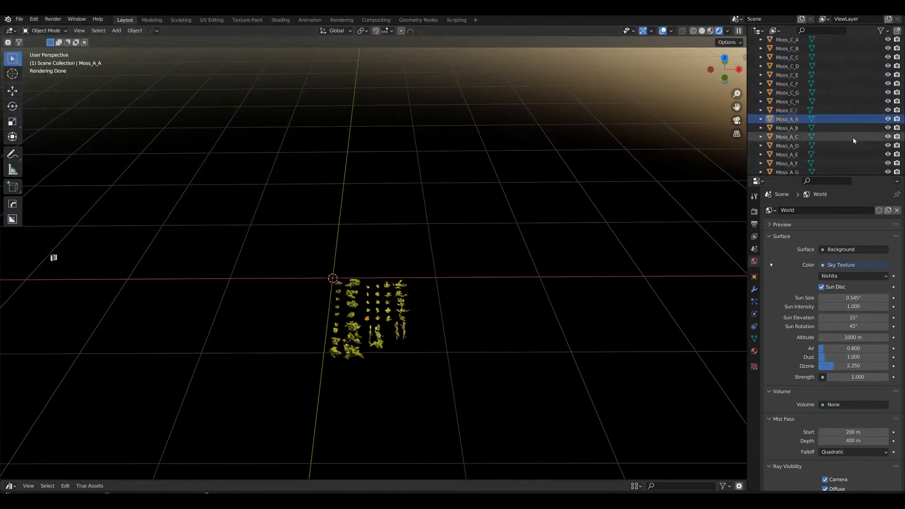
Reopen Preferences and create asset MOSS_A, category MOSS_A, from the selected Moss_A clumps
{"action": "scroll", "scroll_direction": "down", "scroll_amount": 3}
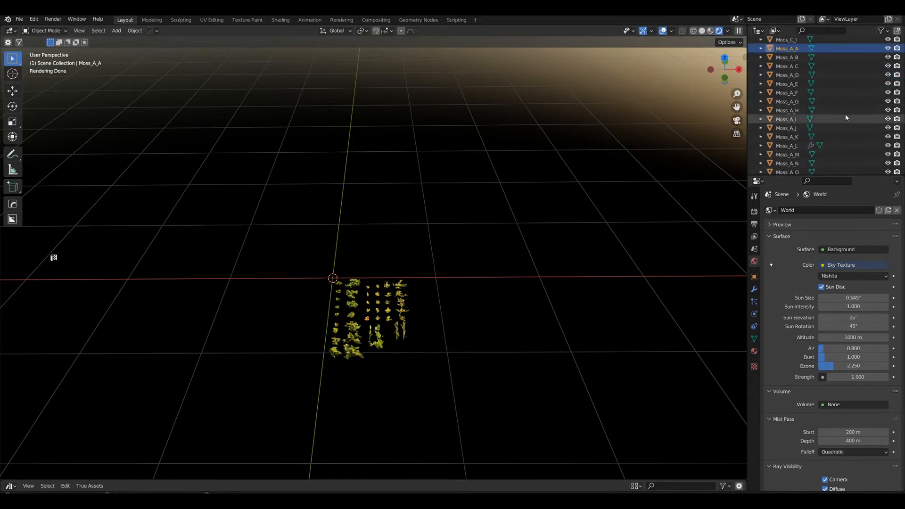
{"action": "scroll", "scroll_direction": "down", "scroll_amount": 3}
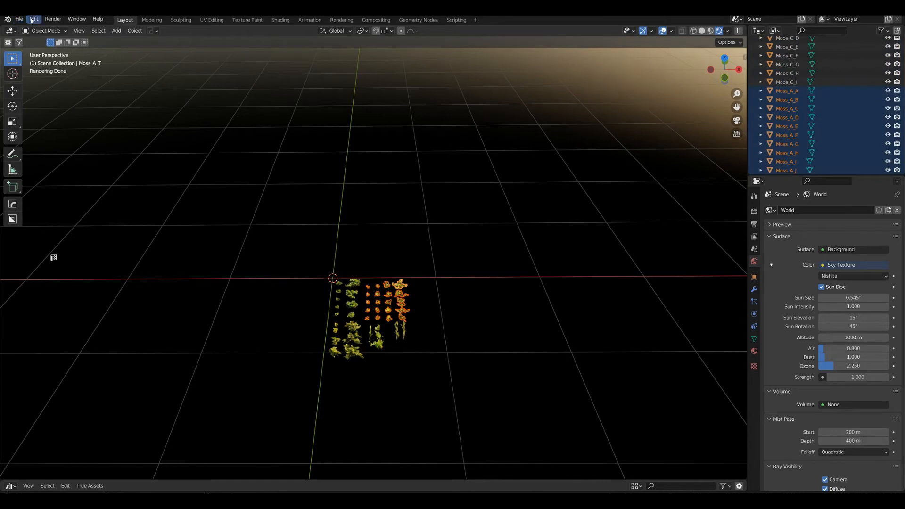
{"action": "left_click", "coordinate": [33, 19]}
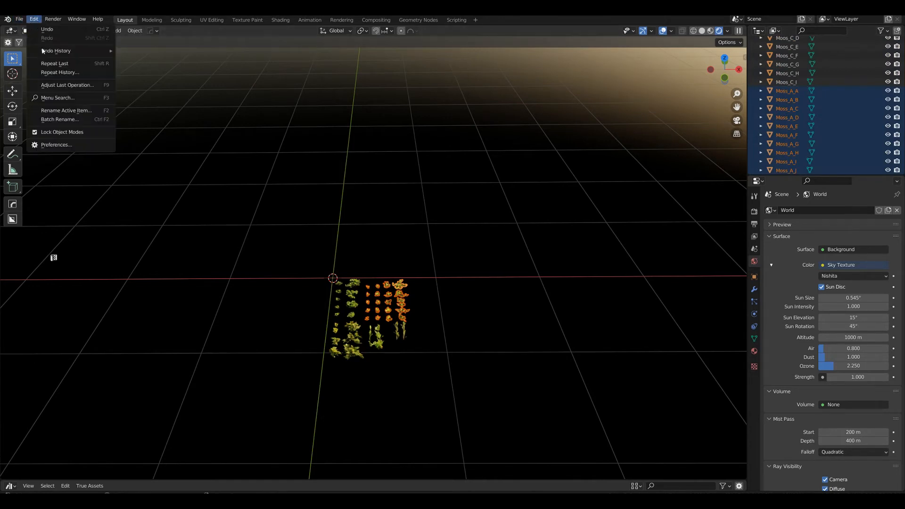
{"action": "left_click", "coordinate": [56, 145]}
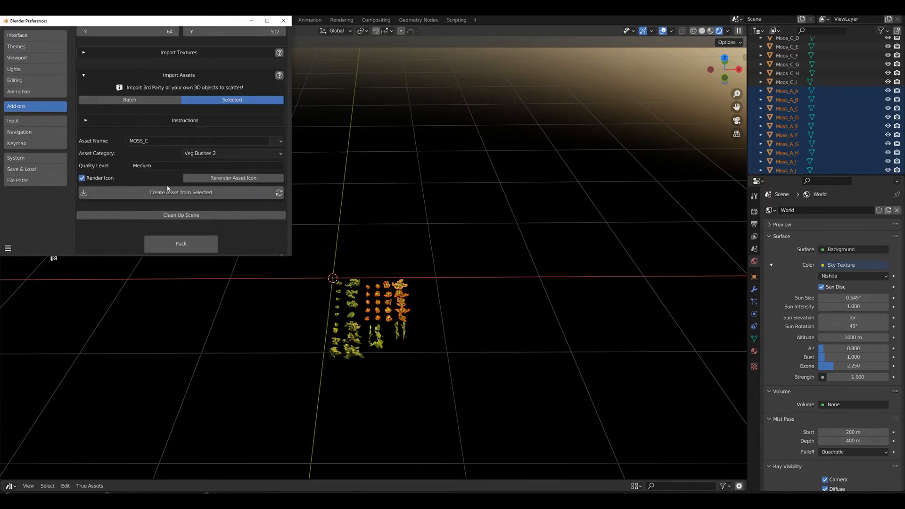
{"action": "left_click", "coordinate": [199, 141]}
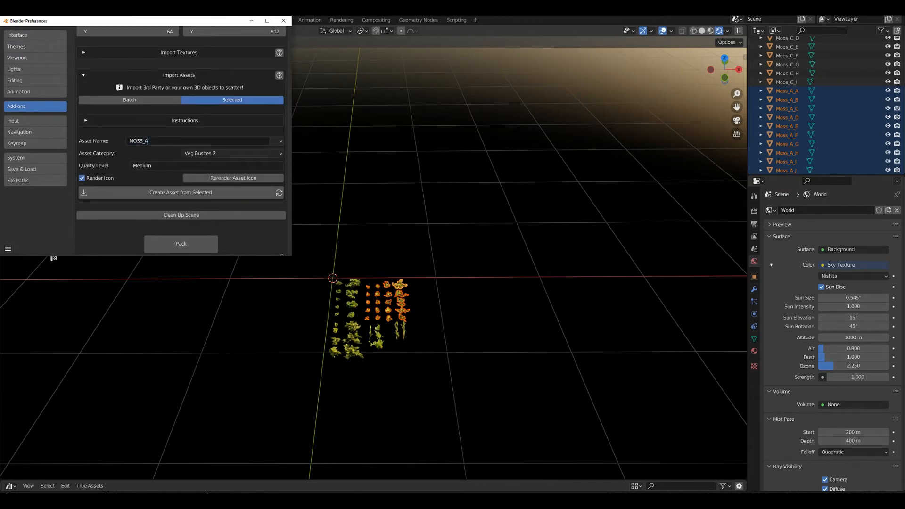
{"action": "left_click", "coordinate": [232, 154]}
{"action": "type", "text": "MOSS_A"}
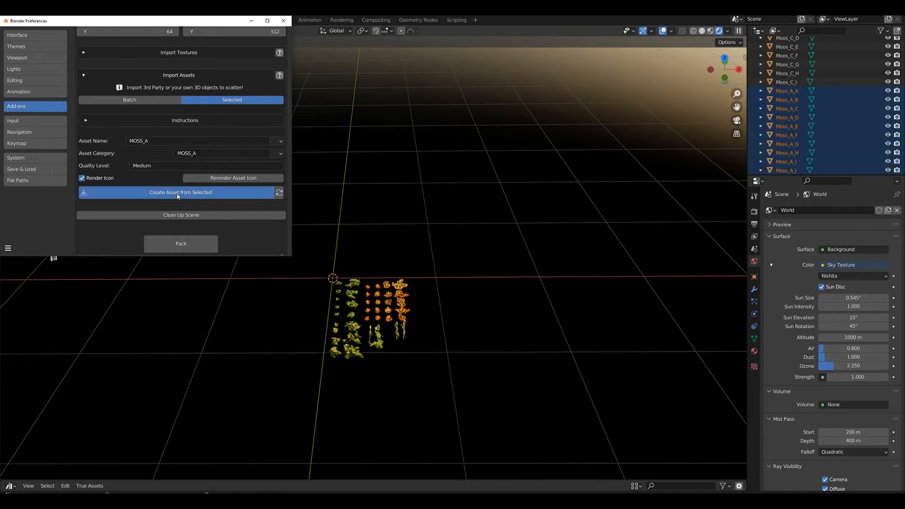
{"action": "left_click", "coordinate": [180, 192]}
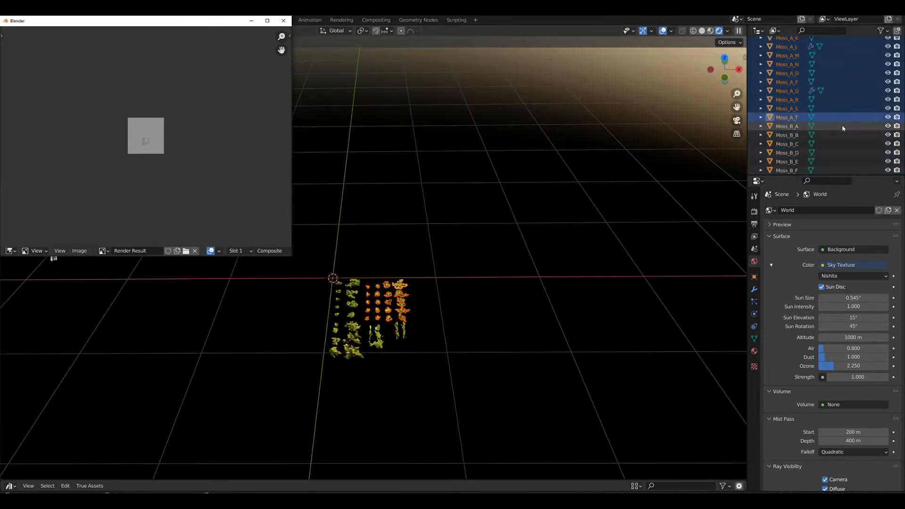
{"action": "scroll", "scroll_direction": "down", "scroll_amount": 3}
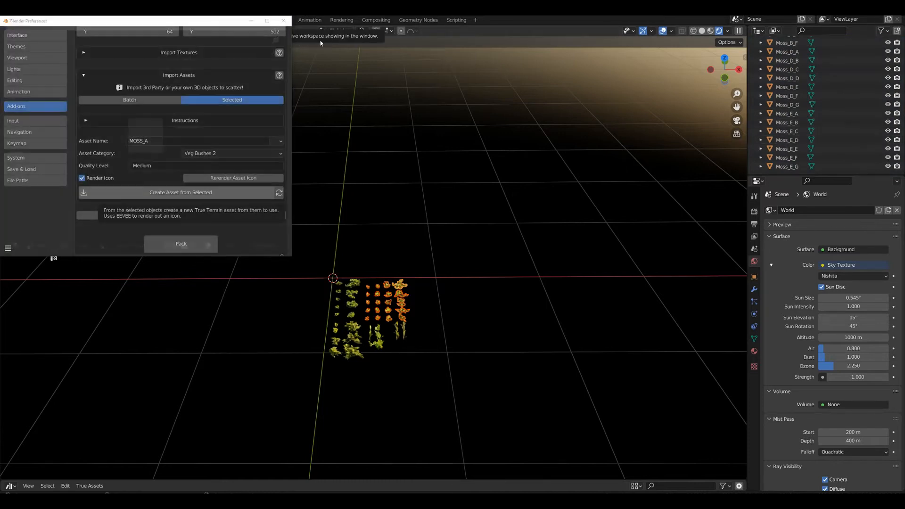
Close Preferences and start a new file, discarding the moss scene without saving
{"action": "left_click", "coordinate": [284, 21]}
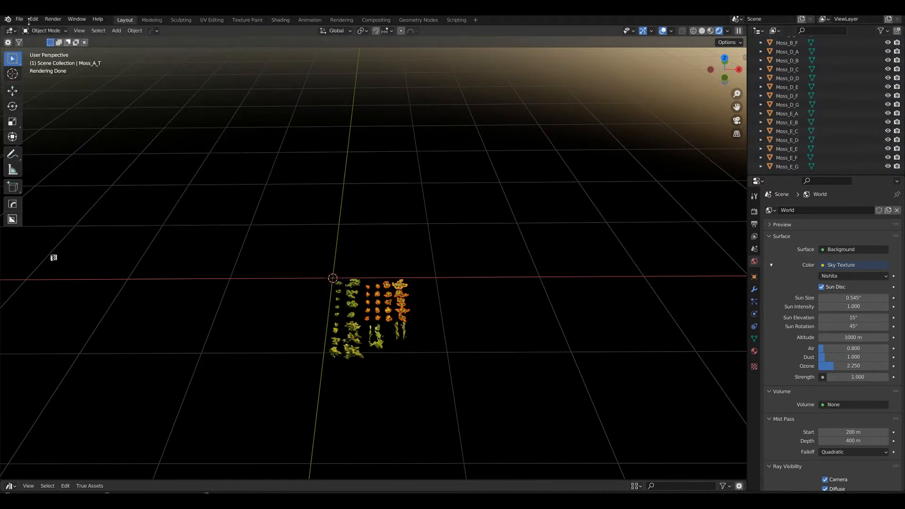
{"action": "left_click", "coordinate": [19, 19]}
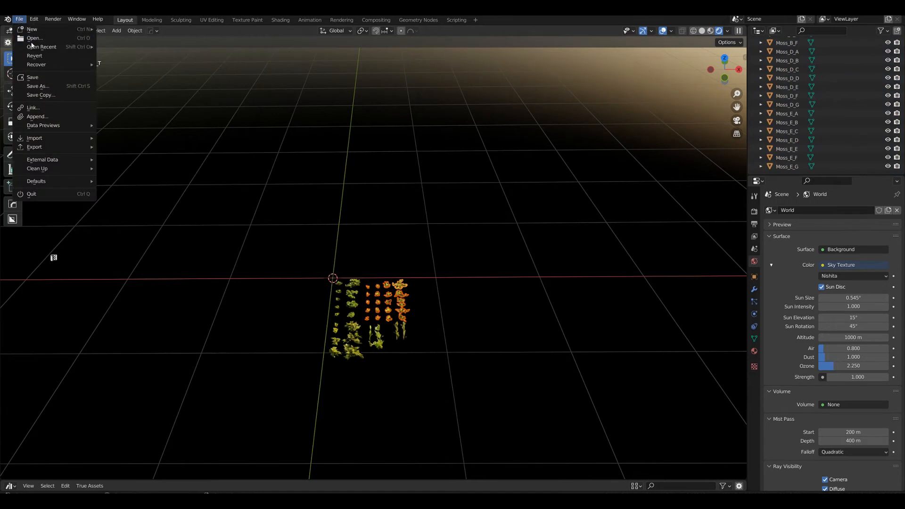
{"action": "left_click", "coordinate": [41, 47]}
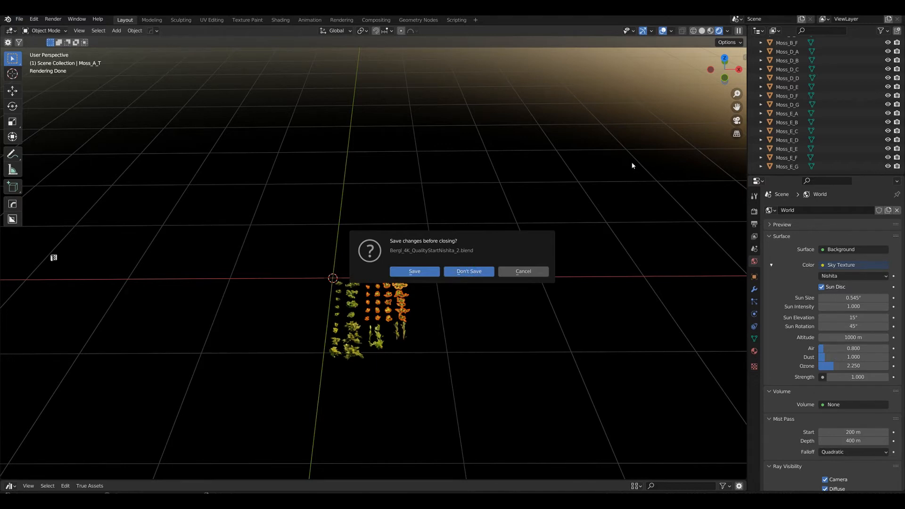
{"action": "left_click", "coordinate": [469, 271]}
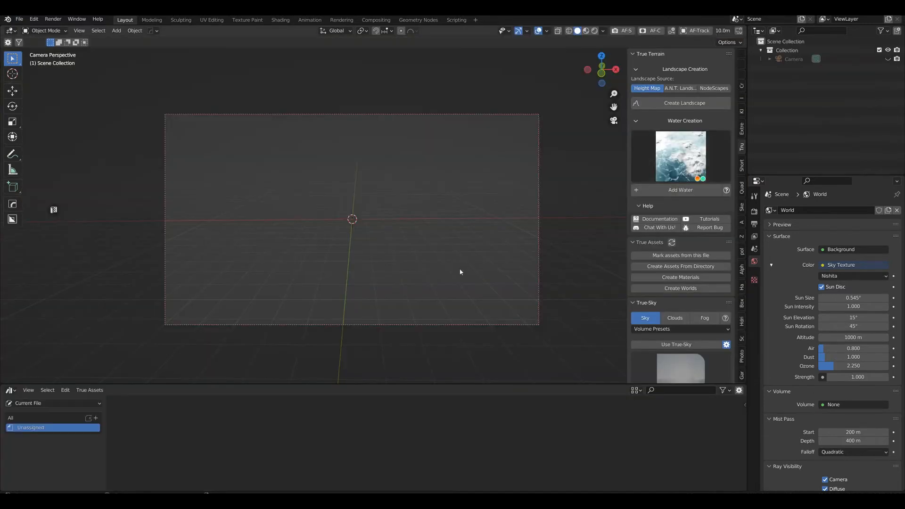
Add a UV sphere from the Mesh add menu
{"action": "left_click", "coordinate": [116, 30]}
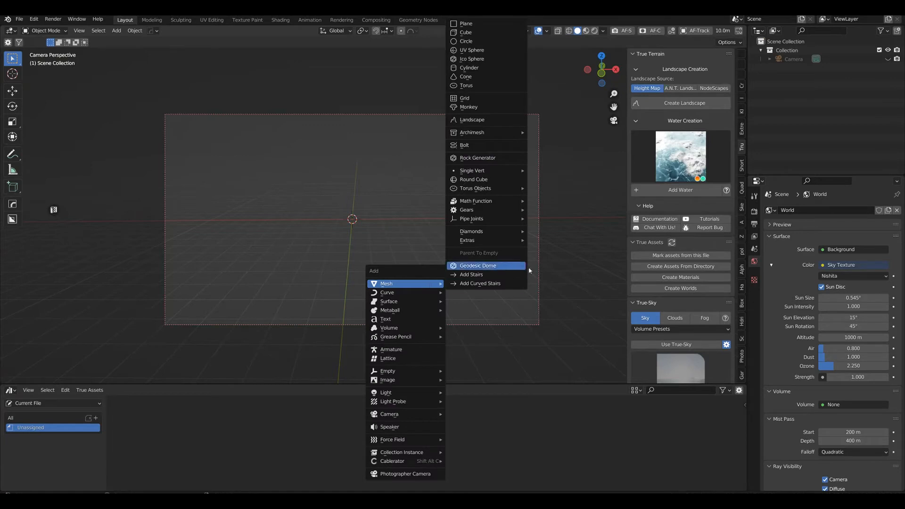
{"action": "mouse_move", "coordinate": [488, 50]}
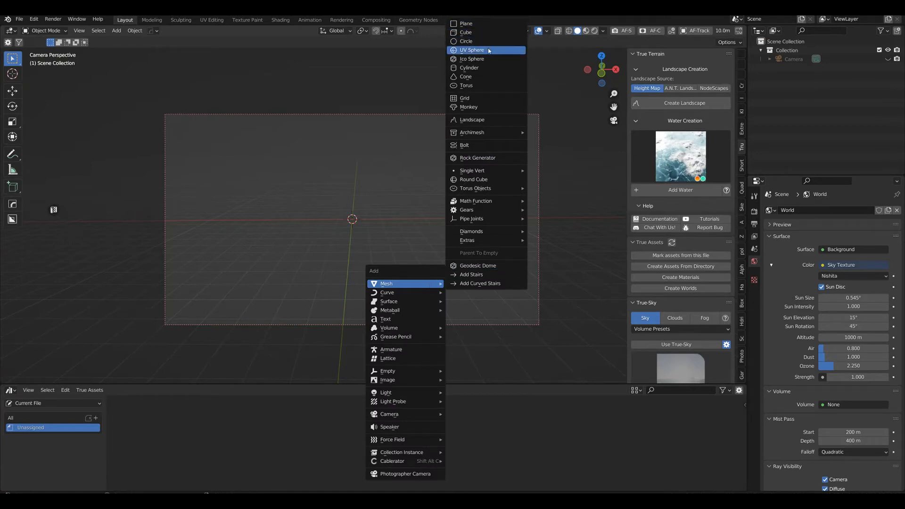
{"action": "left_click", "coordinate": [472, 50]}
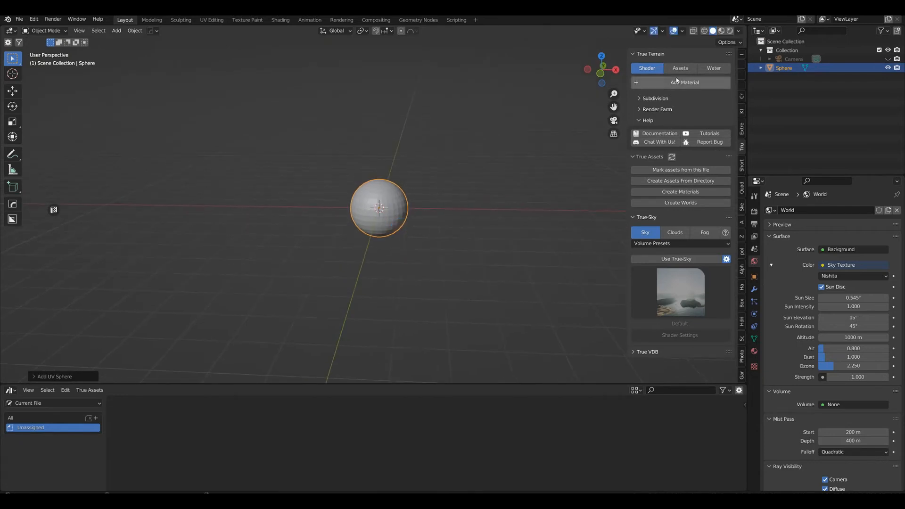
Scatter MOSS_A over the sphere, raising Density Max and setting Distance Min to 0
{"action": "left_click", "coordinate": [680, 67]}
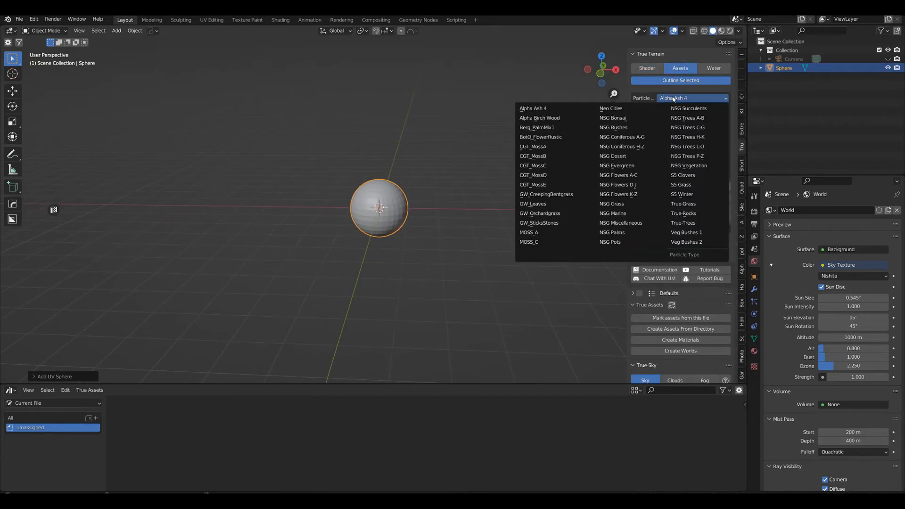
{"action": "mouse_move", "coordinate": [540, 232]}
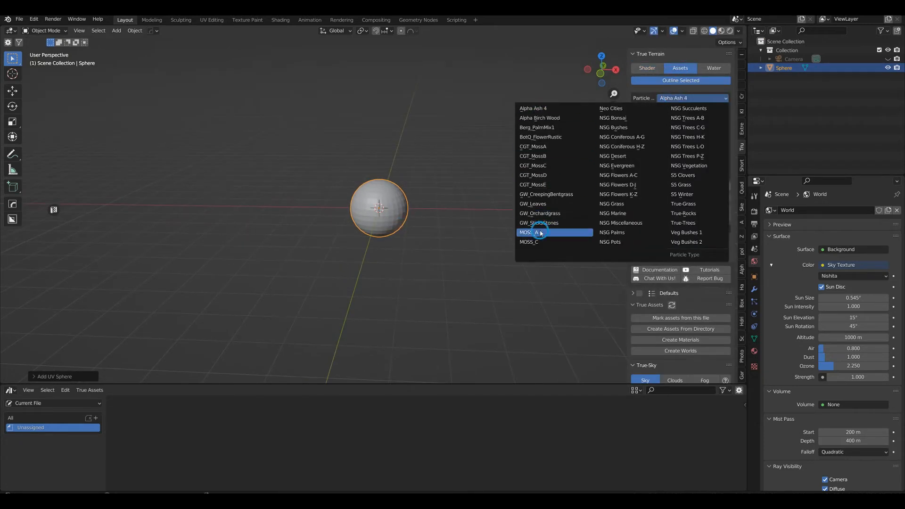
{"action": "left_click", "coordinate": [538, 232]}
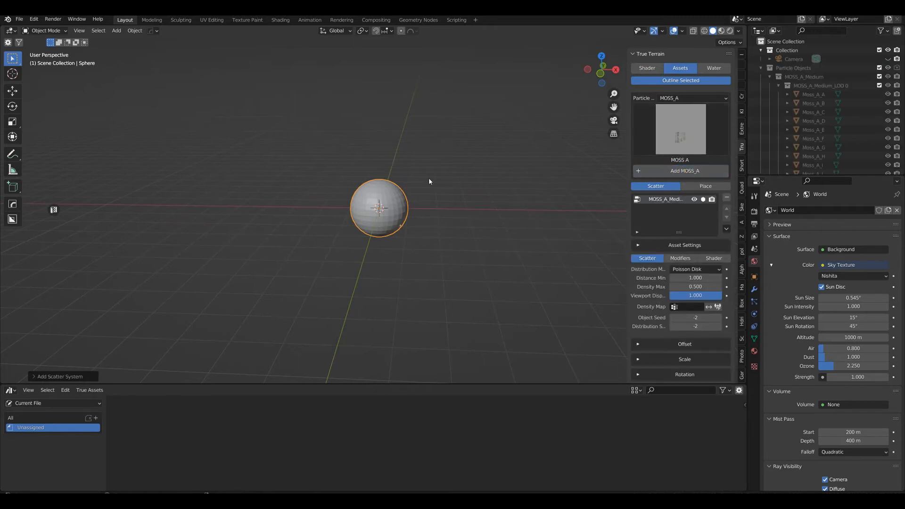
{"action": "left_click", "coordinate": [673, 277]}
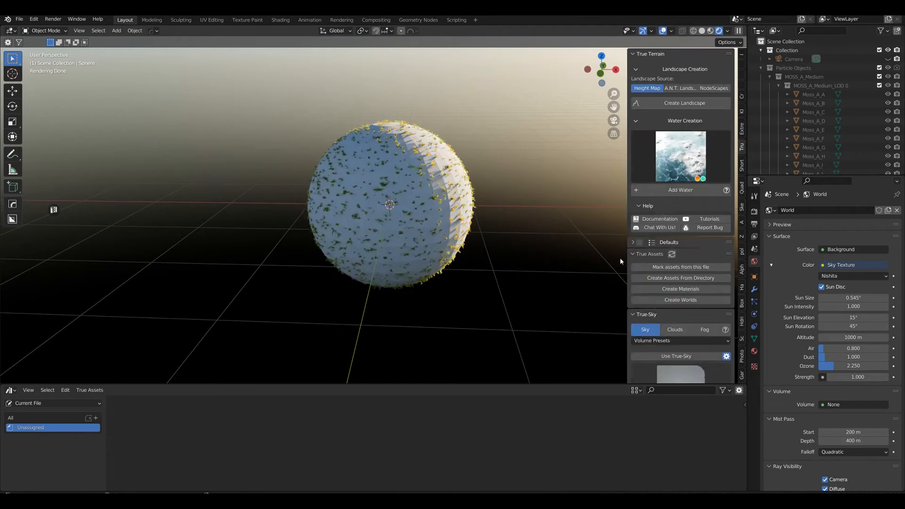
{"action": "left_click", "coordinate": [680, 68]}
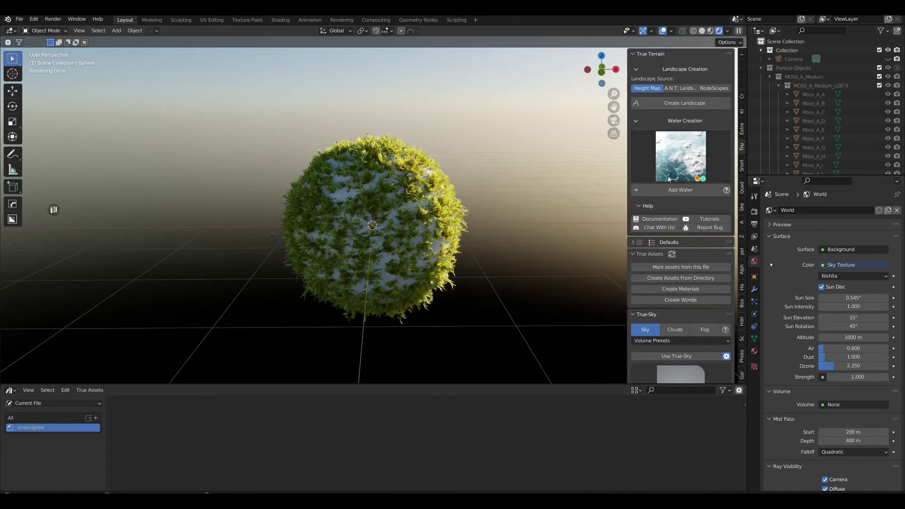
{"action": "left_click", "coordinate": [680, 68]}
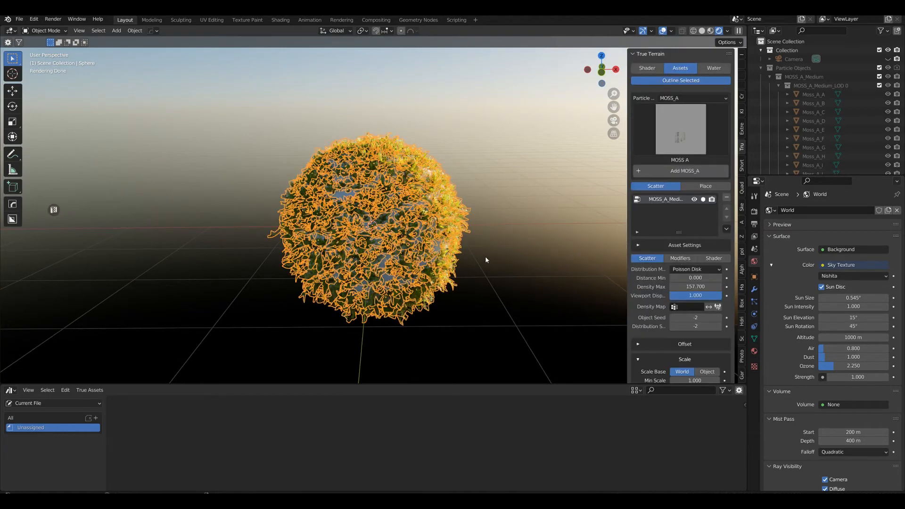
Duplicate the moss scatter layer and switch the copy's asset to MOSS_C
{"action": "left_click", "coordinate": [685, 98]}
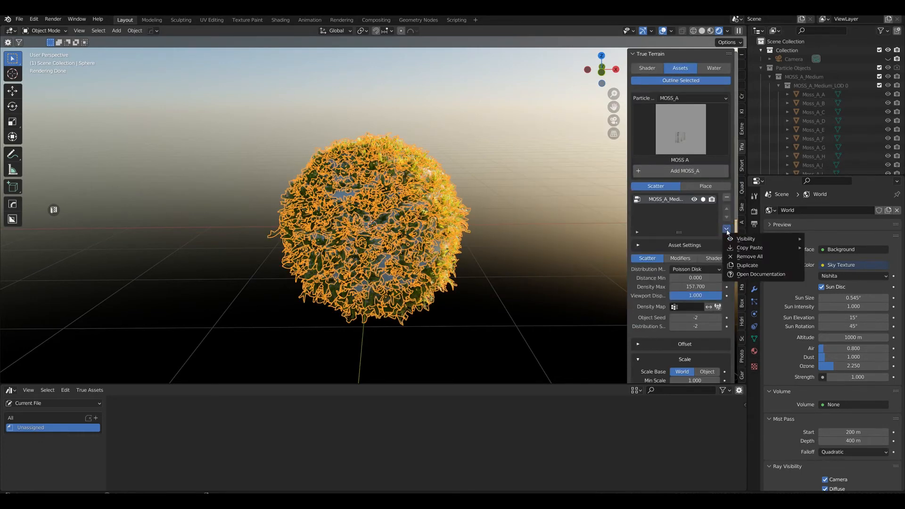
{"action": "left_click", "coordinate": [747, 264]}
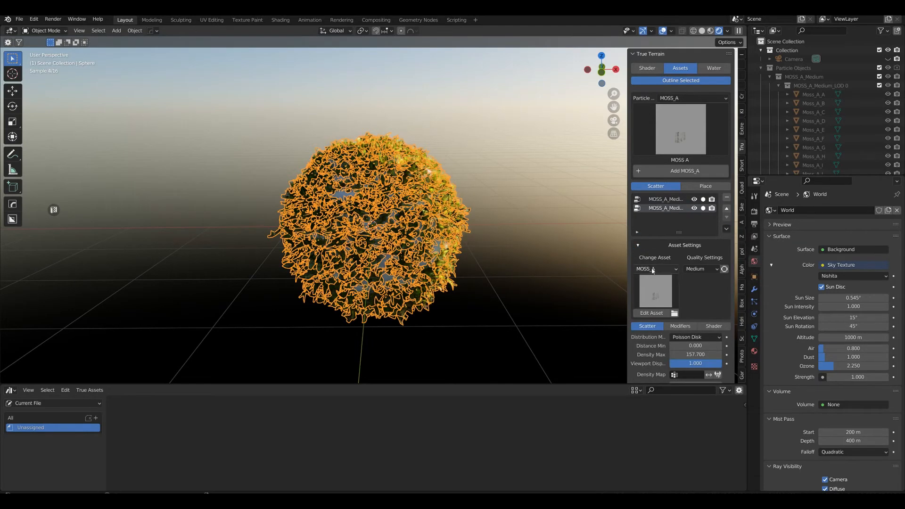
{"action": "left_click", "coordinate": [652, 269]}
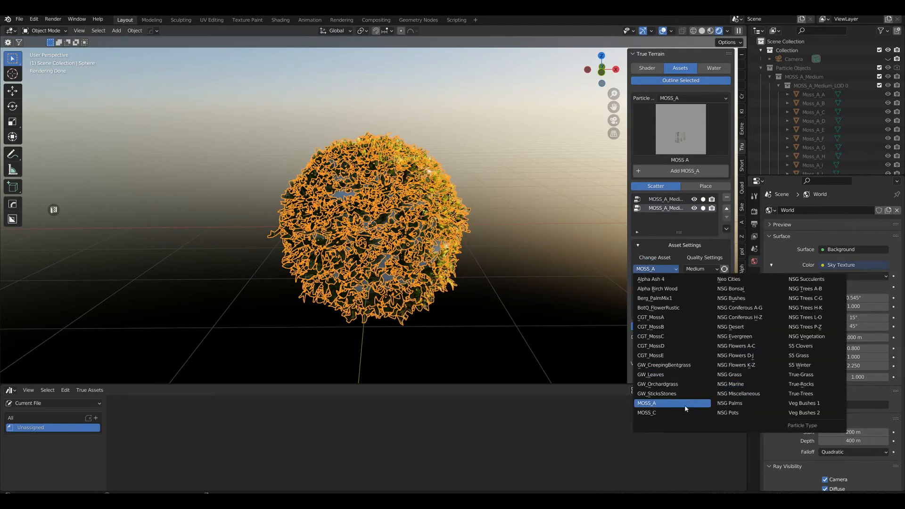
{"action": "left_click", "coordinate": [646, 413]}
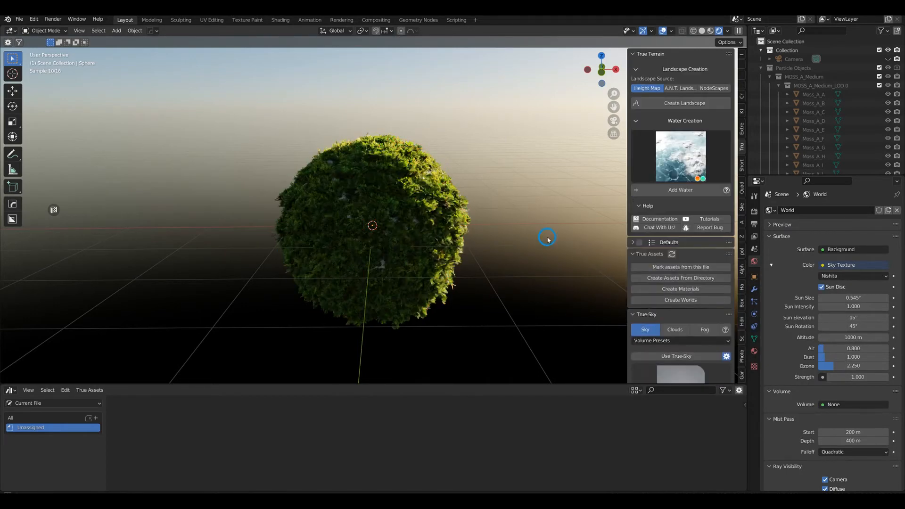
{"action": "left_click_drag", "start_coordinate": [547, 239], "coordinate": [568, 234]}
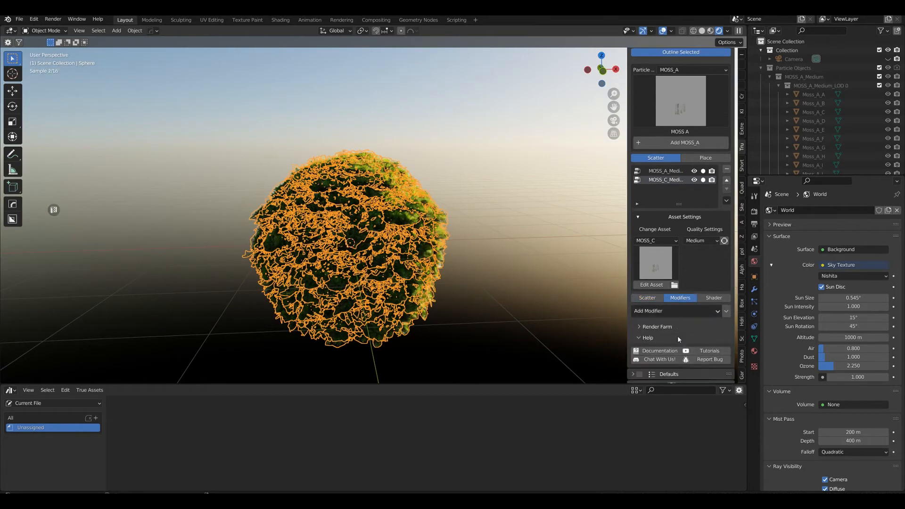
Add a mask modifier such as Valley Mask to the moss scatter
{"action": "left_click", "coordinate": [677, 310]}
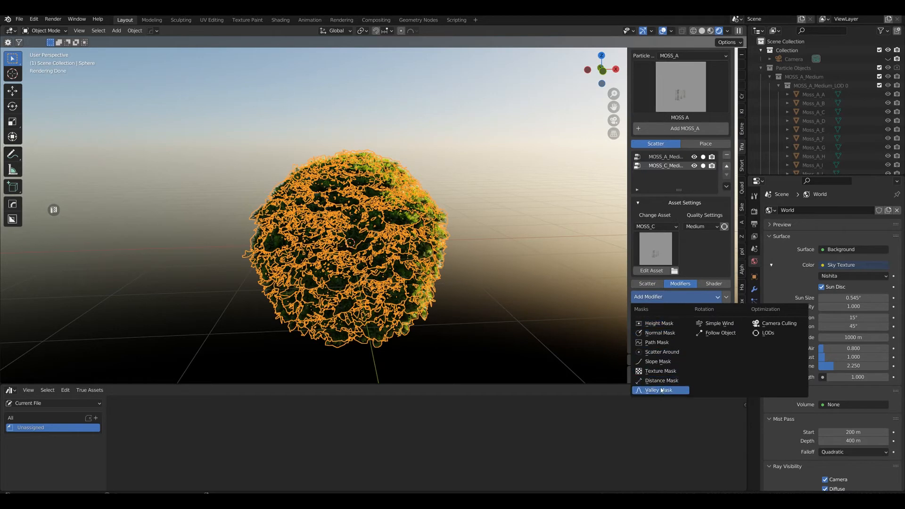
{"action": "left_click", "coordinate": [659, 323]}
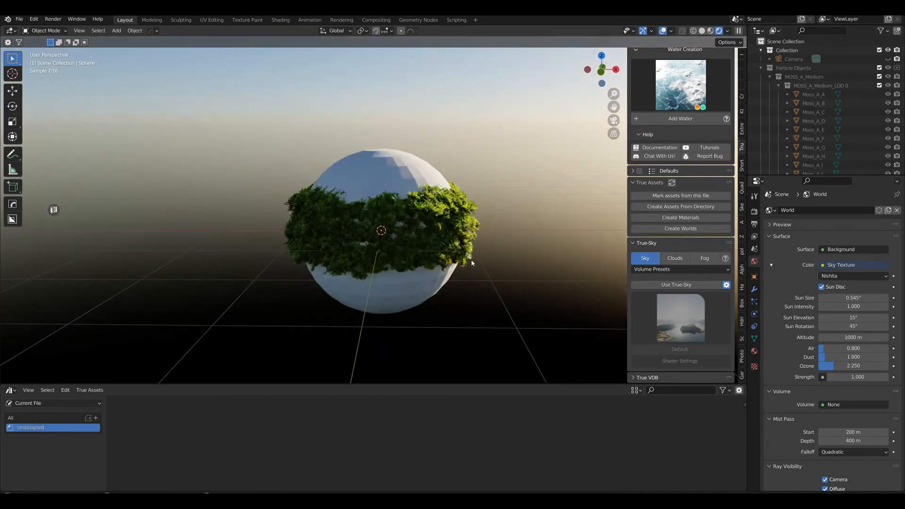
Set render resolution to 500x500 px and rotate the Nishita sky sun to about 89 degrees
{"action": "left_click", "coordinate": [754, 222]}
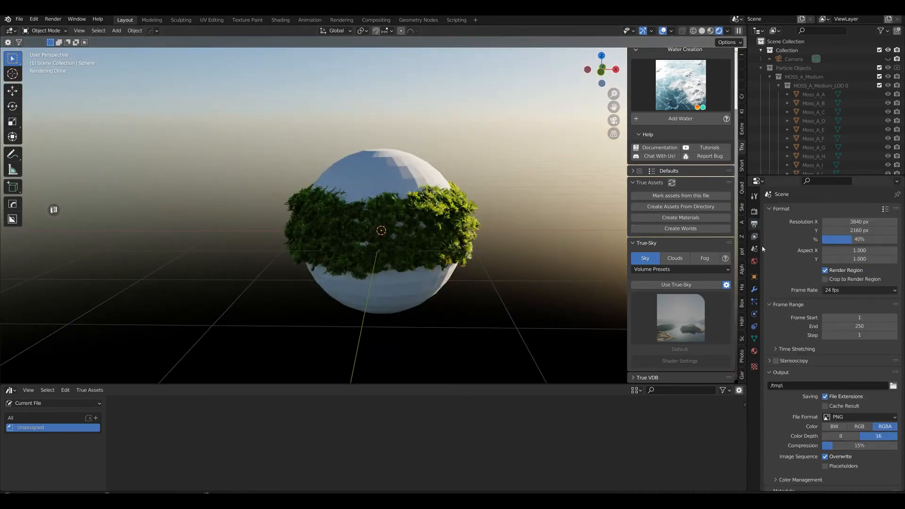
{"action": "double_click", "coordinate": [859, 221]}
{"action": "type", "text": "500"}
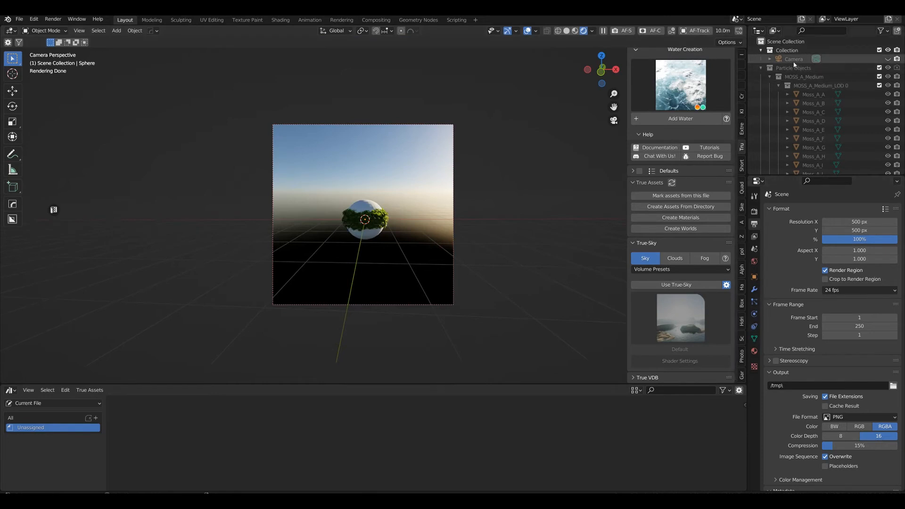
{"action": "left_click", "coordinate": [789, 59]}
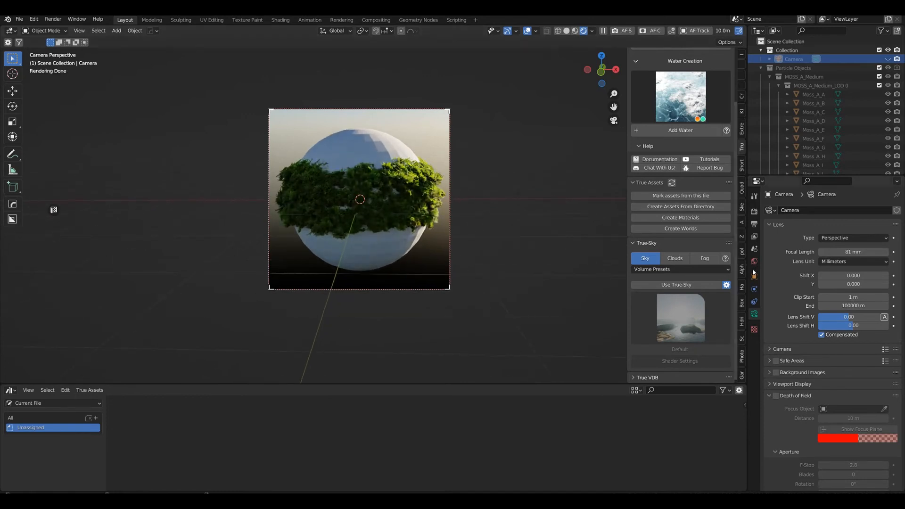
{"action": "left_click", "coordinate": [753, 276]}
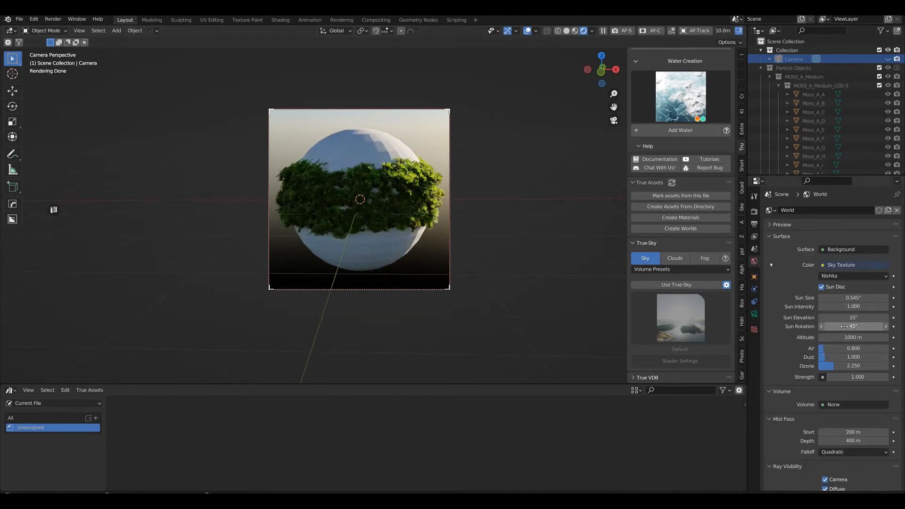
{"action": "left_click_drag", "start_coordinate": [837, 326], "coordinate": [860, 326]}
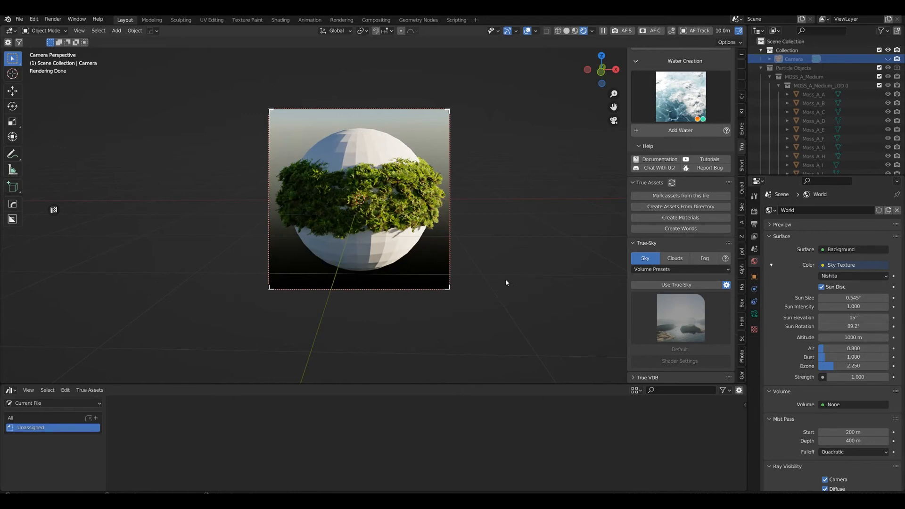
{"action": "mouse_move", "coordinate": [569, 293]}
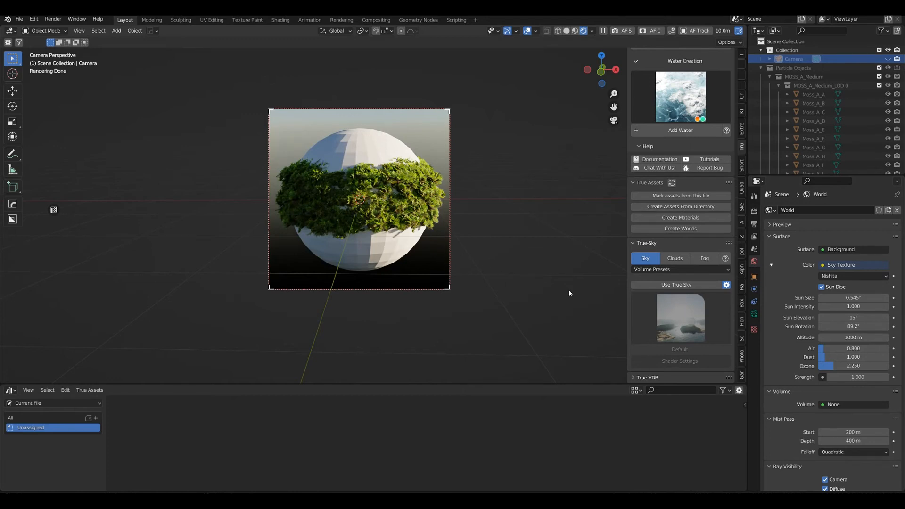
{"action": "mouse_move", "coordinate": [500, 223]}
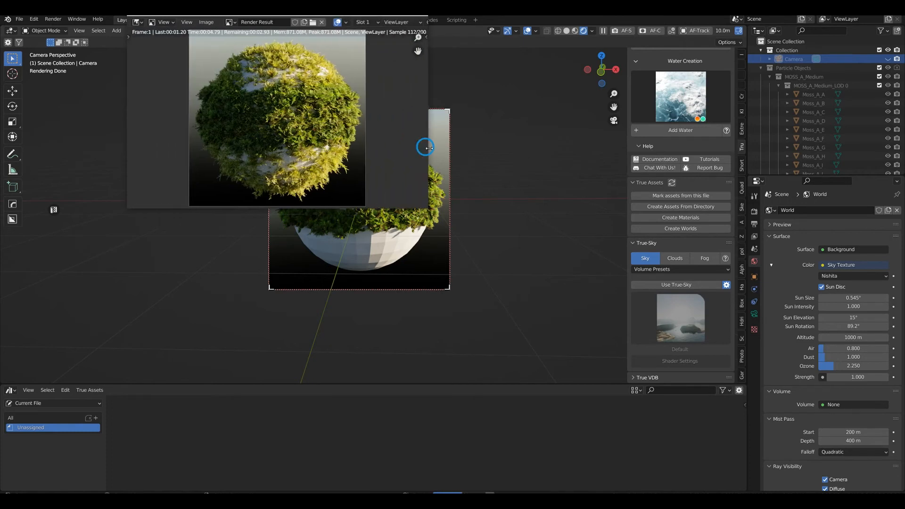
{"action": "mouse_move", "coordinate": [283, 154]}
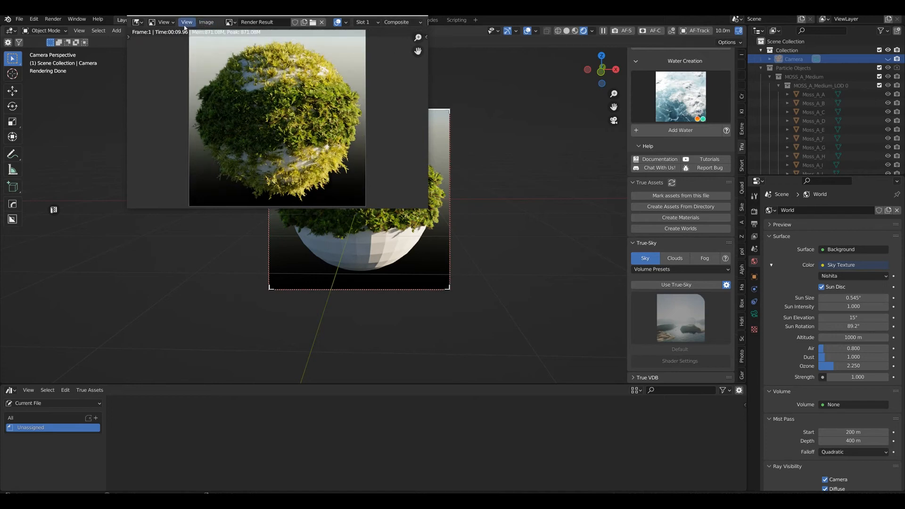
Open Save As for the rendered moss-banded sphere image
{"action": "left_click", "coordinate": [205, 22]}
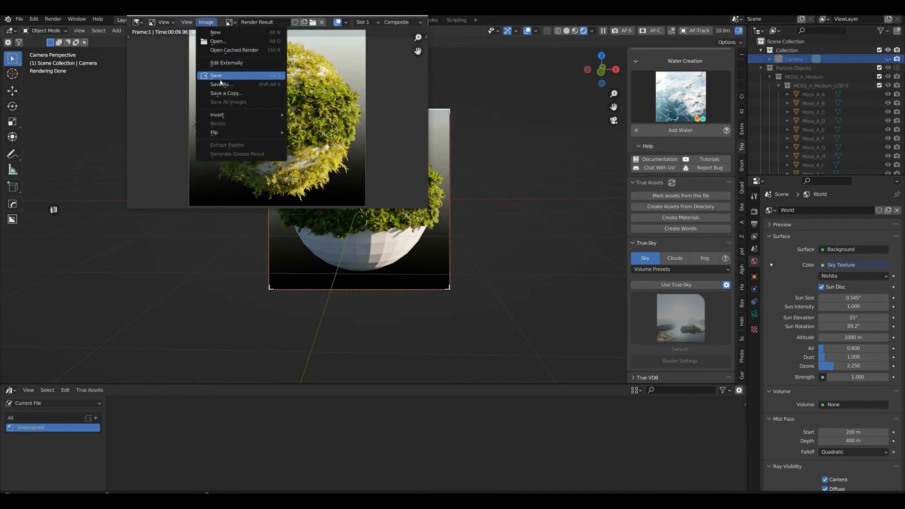
{"action": "left_click", "coordinate": [221, 85]}
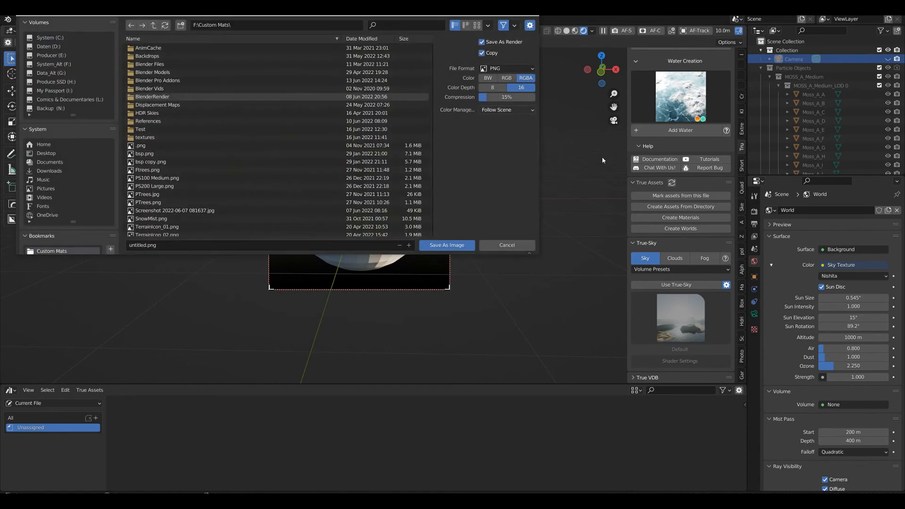
Save the render as MOSS_C.jpg in L:\TT Materials\True-Terrain Assets\icons\Particles\MOSS_C, JPEG format
{"action": "left_click", "coordinate": [70, 99]}
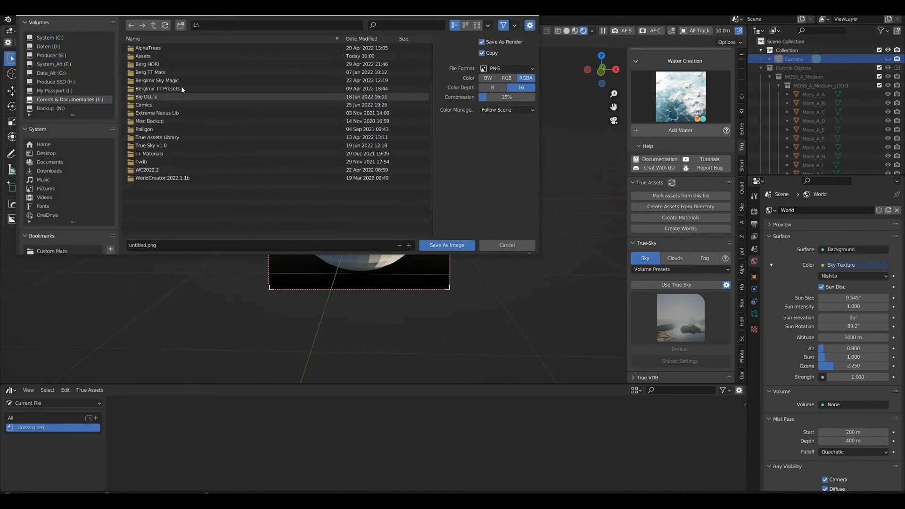
{"action": "left_click", "coordinate": [146, 137]}
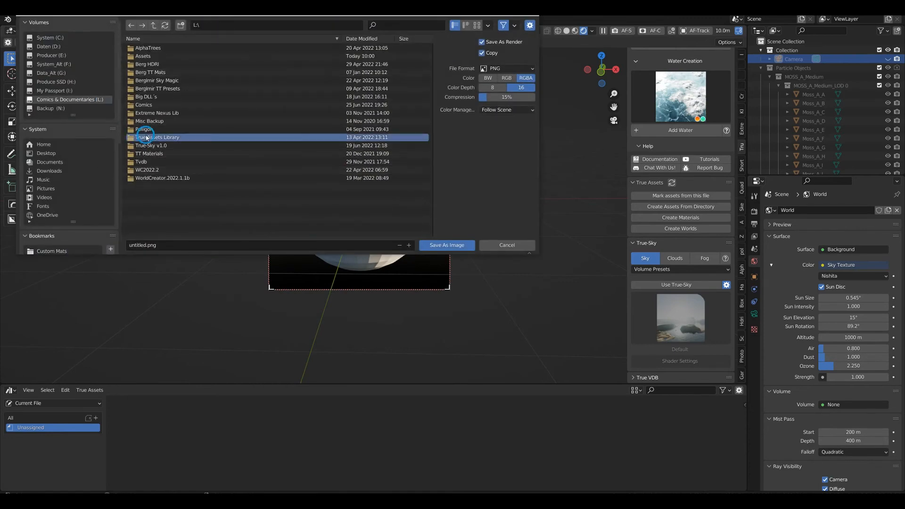
{"action": "double_click", "coordinate": [149, 153]}
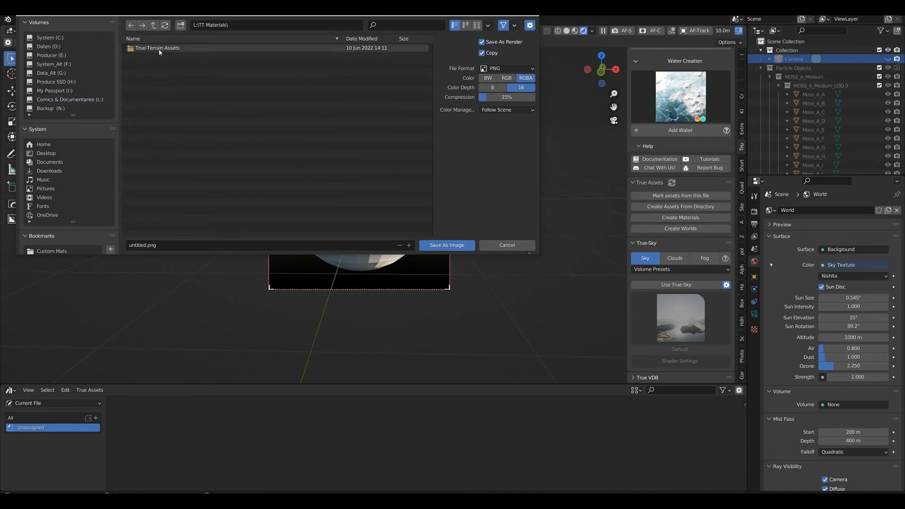
{"action": "double_click", "coordinate": [158, 48]}
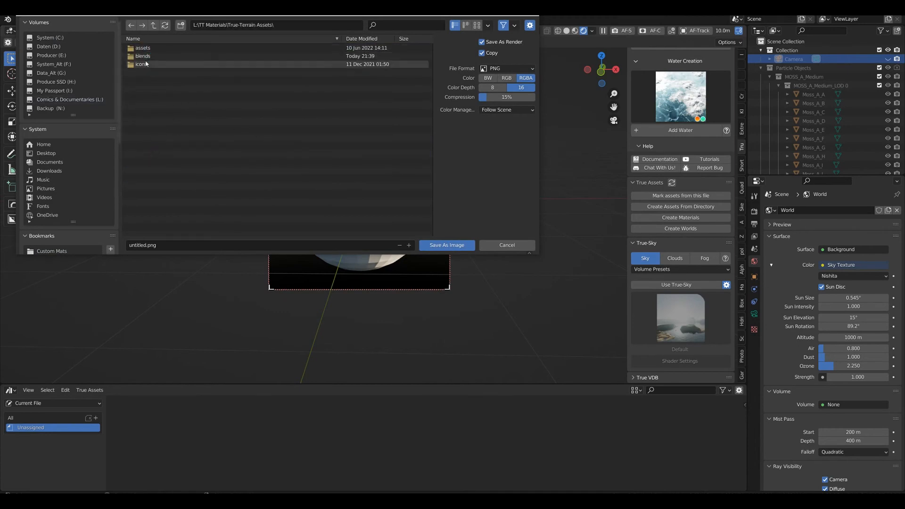
{"action": "double_click", "coordinate": [141, 65]}
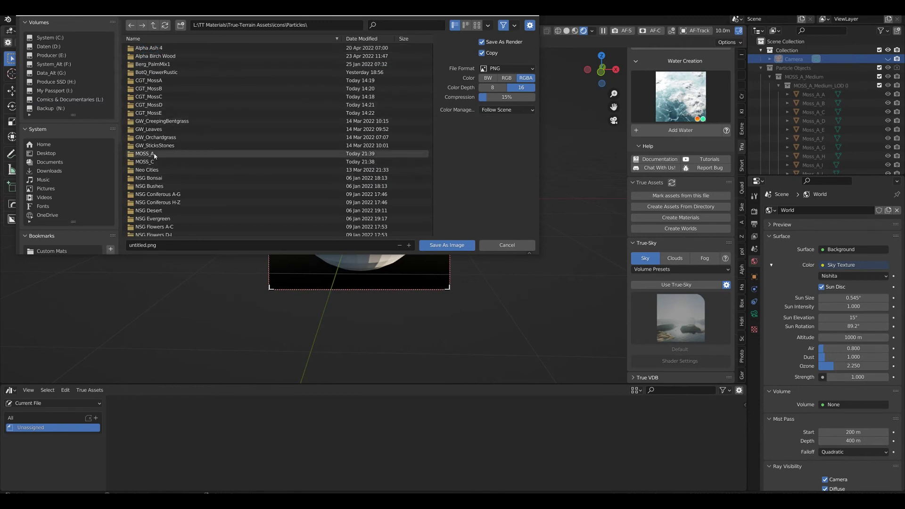
{"action": "double_click", "coordinate": [144, 154]}
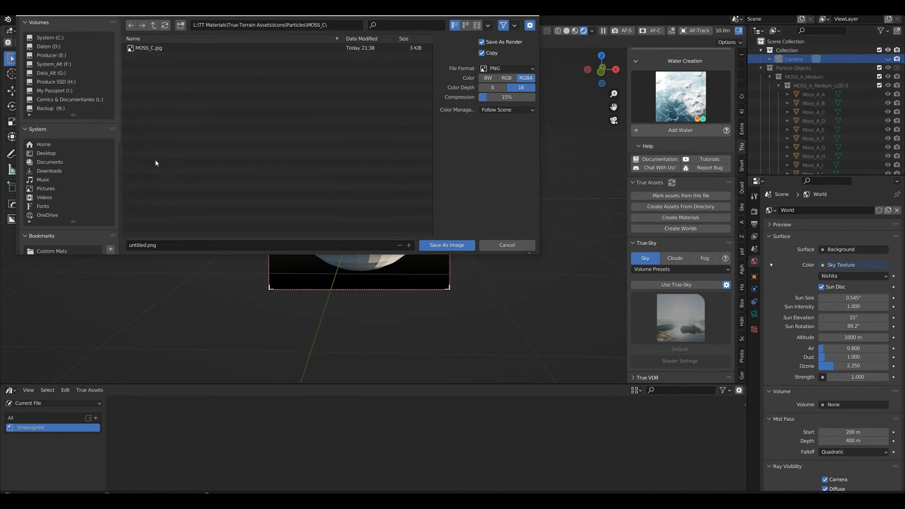
{"action": "left_click", "coordinate": [151, 47]}
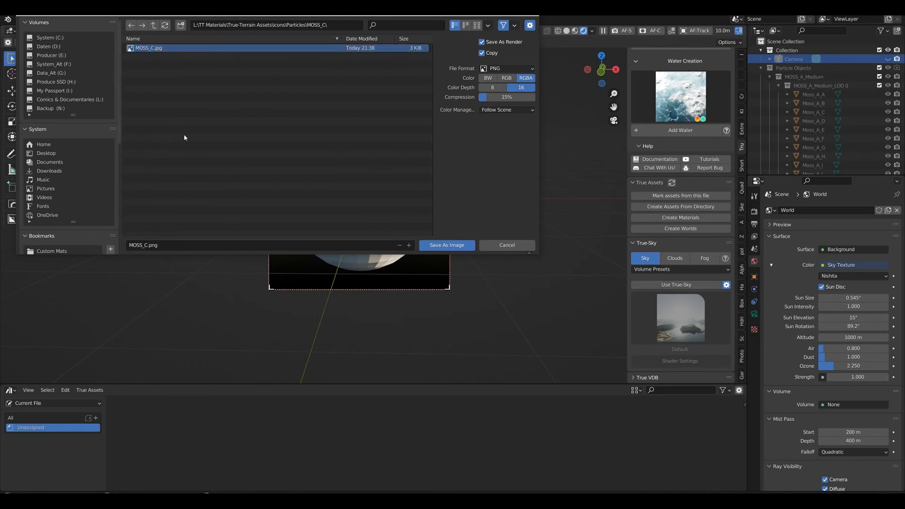
{"action": "left_click", "coordinate": [507, 68]}
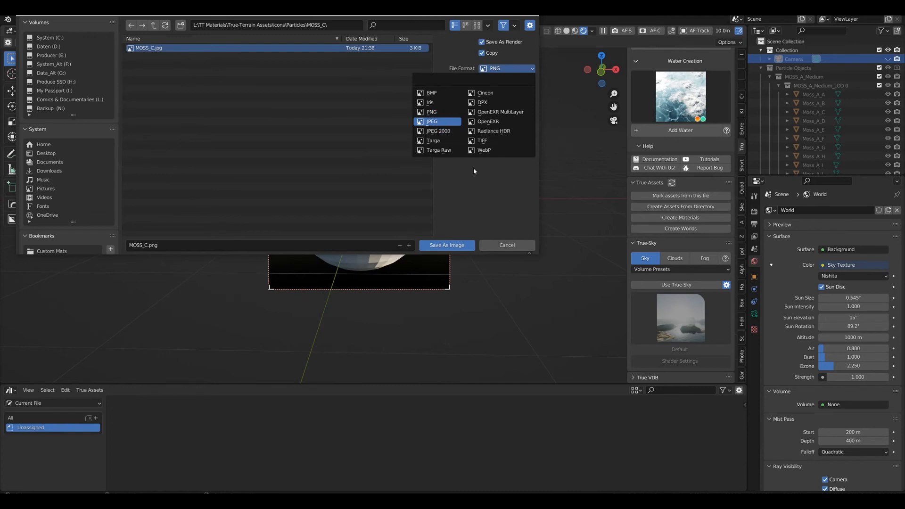
{"action": "left_click", "coordinate": [435, 122]}
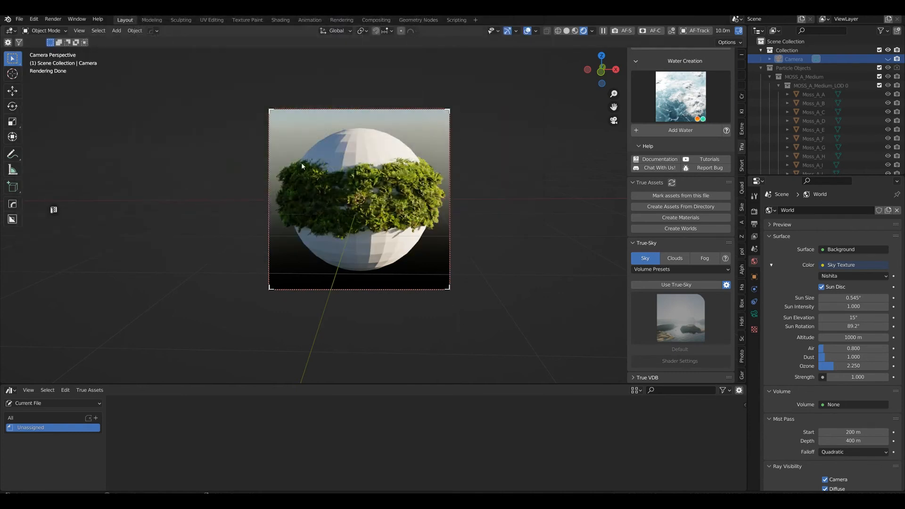
Start a new file, discarding unsaved changes to the moss scene
{"action": "left_click", "coordinate": [18, 19]}
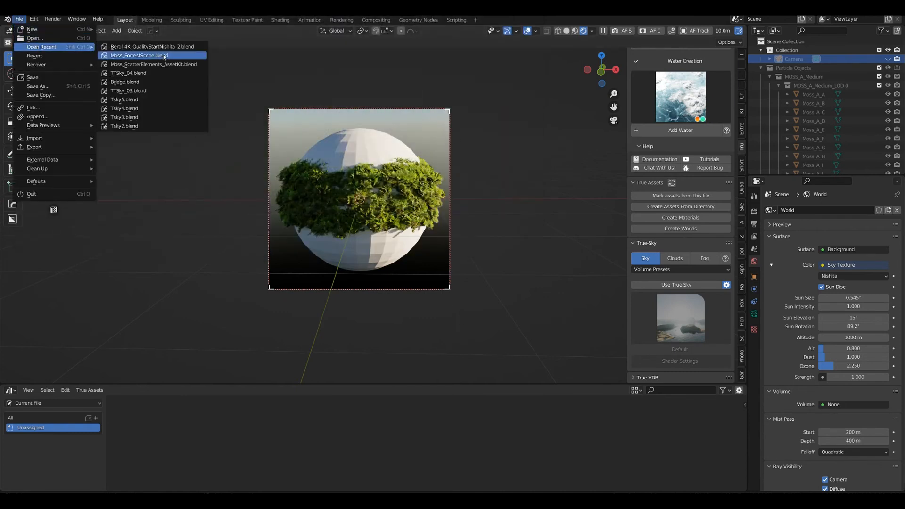
{"action": "left_click", "coordinate": [136, 55]}
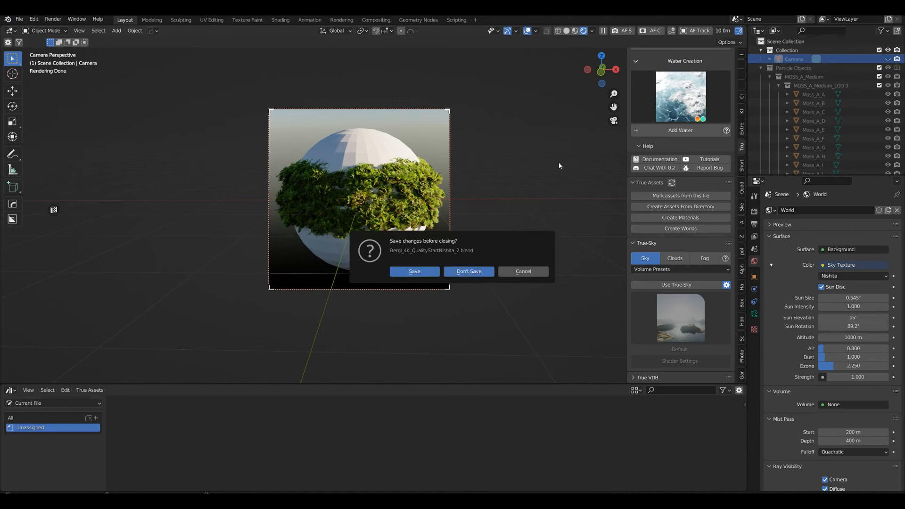
{"action": "mouse_move", "coordinate": [550, 169]}
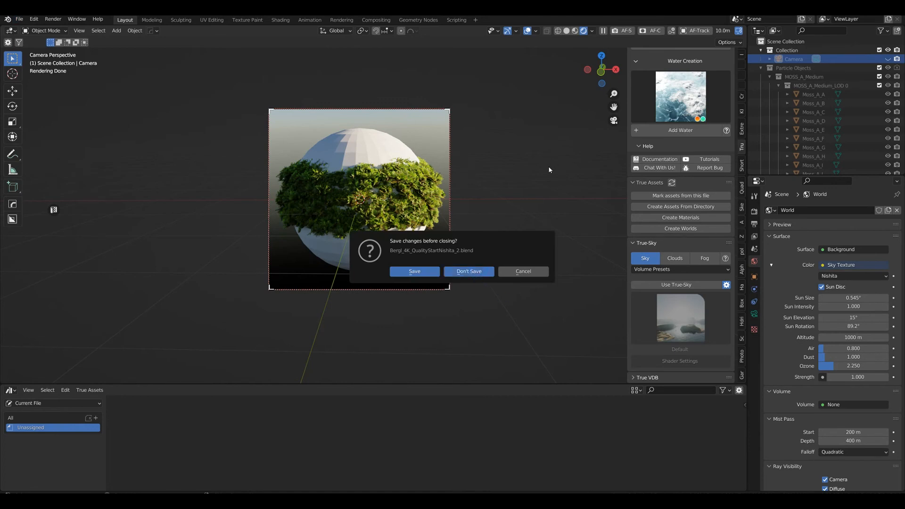
{"action": "left_click", "coordinate": [469, 271]}
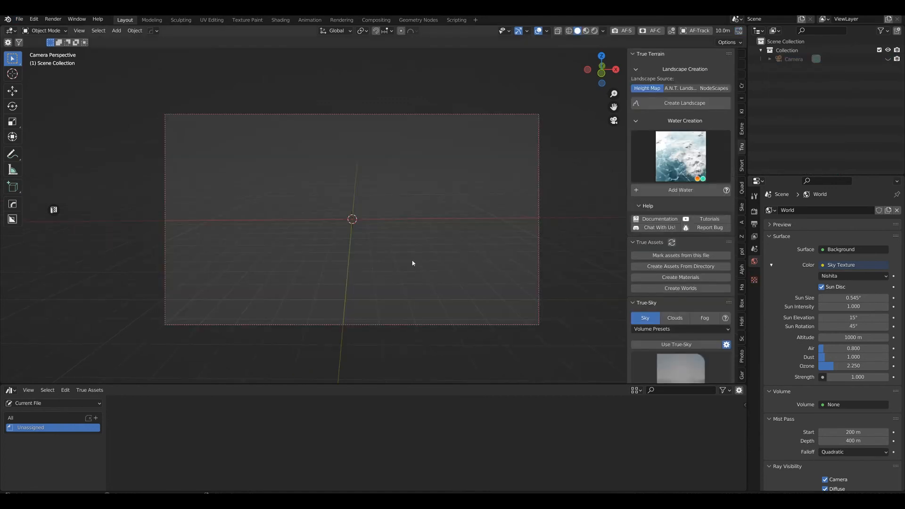
{"action": "left_click", "coordinate": [115, 31]}
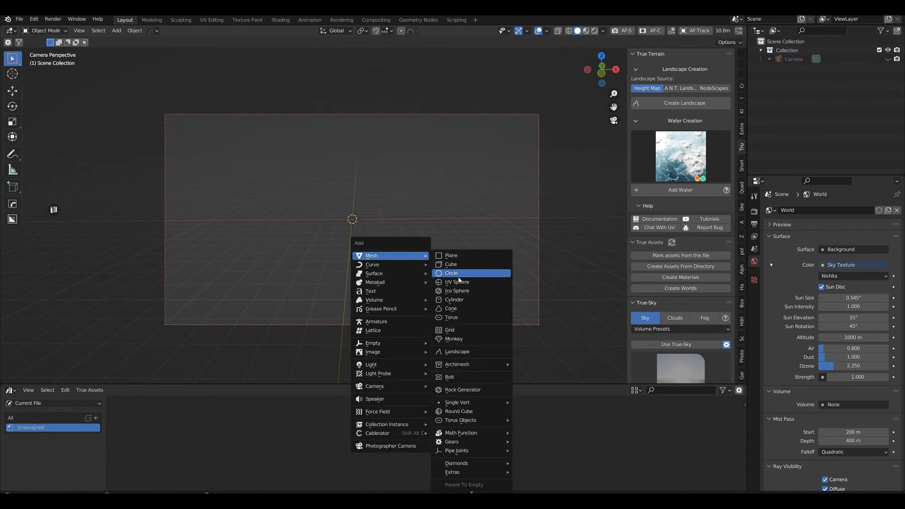
Add a cube and preview the MOSS_A and MOSS_C particle icons
{"action": "left_click", "coordinate": [451, 273]}
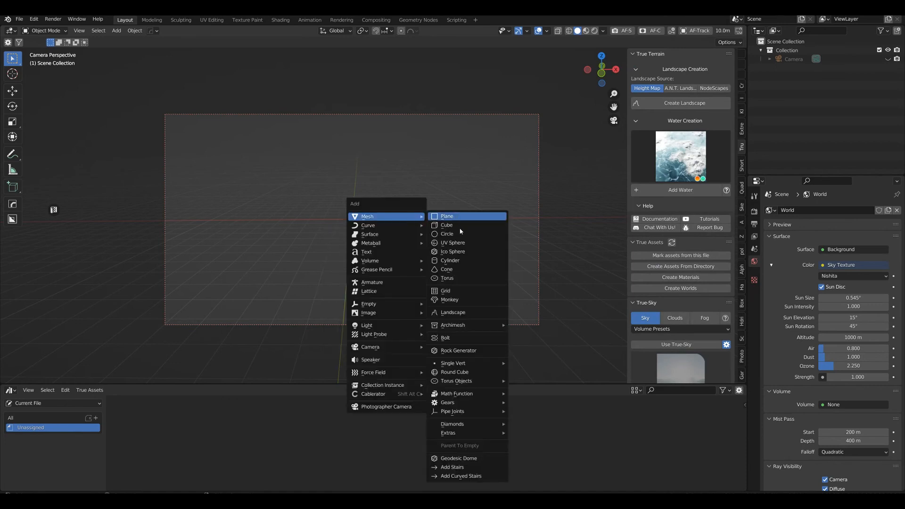
{"action": "left_click", "coordinate": [446, 224]}
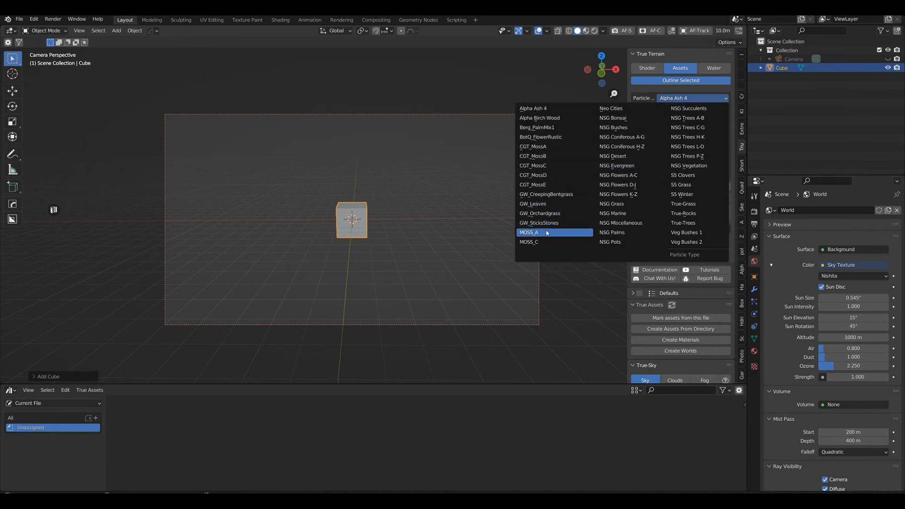
{"action": "left_click", "coordinate": [546, 232]}
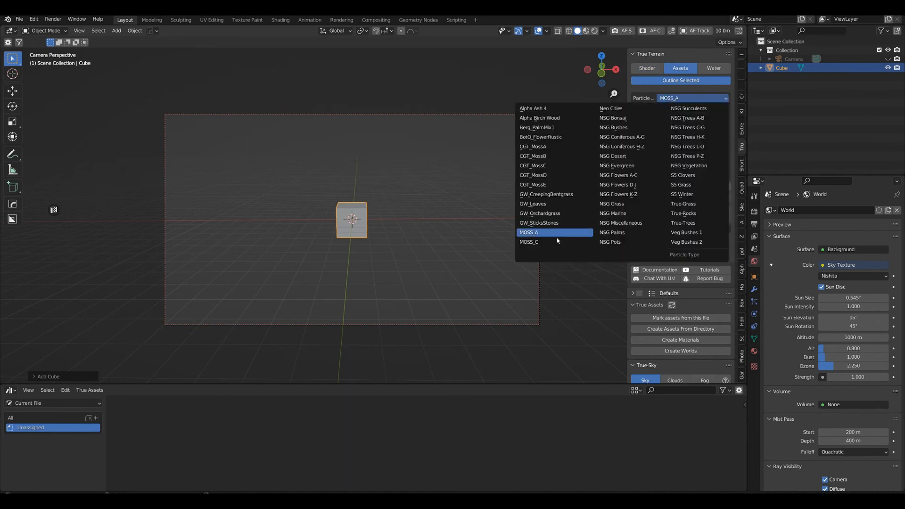
{"action": "left_click", "coordinate": [529, 242]}
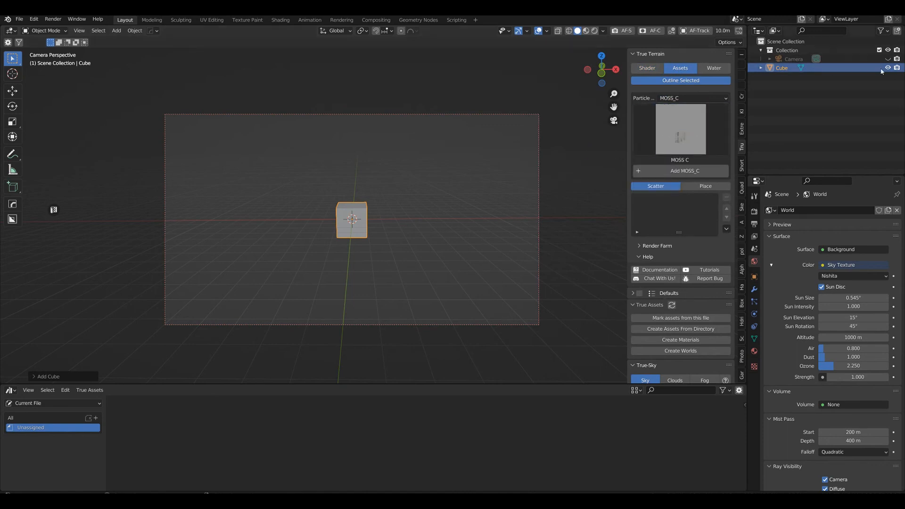
Check the CGT_MossA and CGT_MossC particle icons, settling on CGT_MossE
{"action": "left_click", "coordinate": [693, 98]}
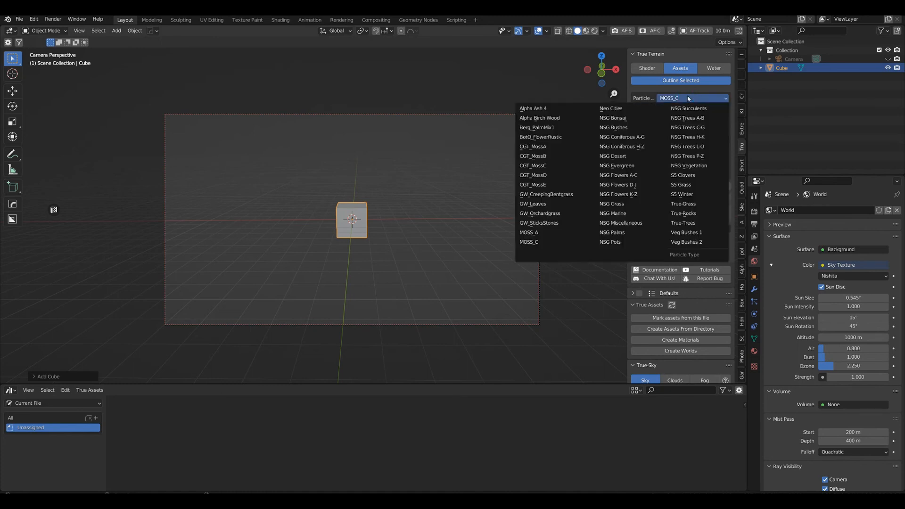
{"action": "left_click", "coordinate": [532, 146]}
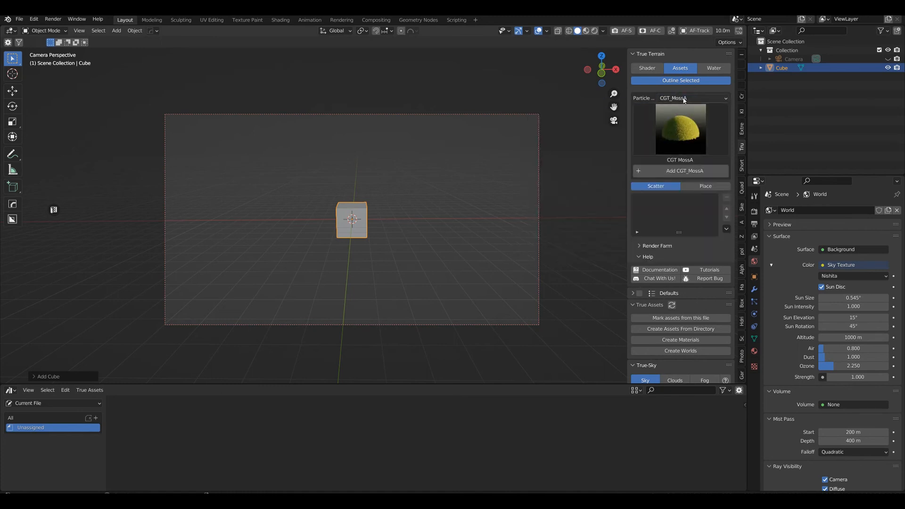
{"action": "left_click", "coordinate": [694, 99]}
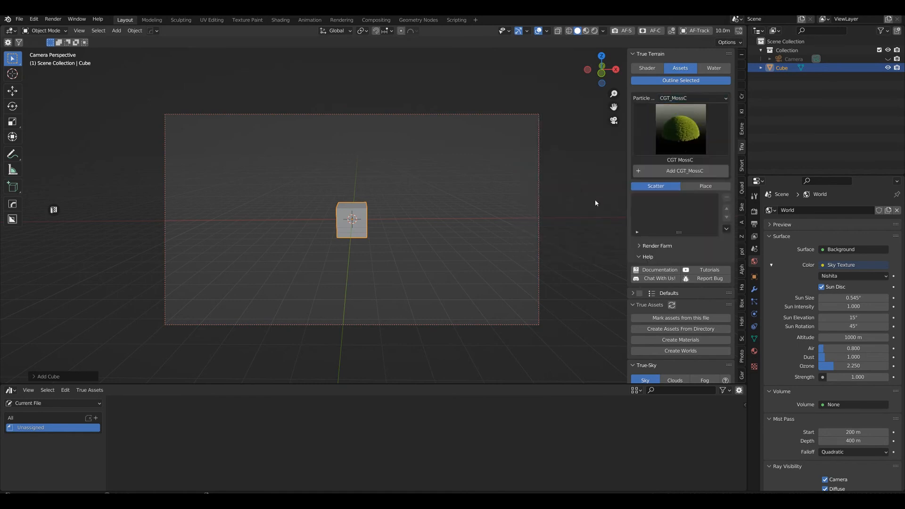
{"action": "left_click", "coordinate": [692, 98]}
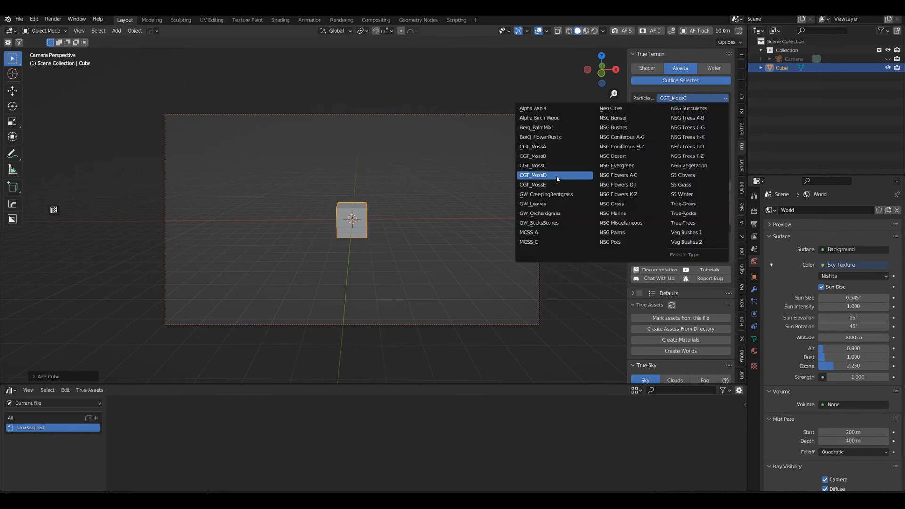
{"action": "left_click", "coordinate": [532, 184]}
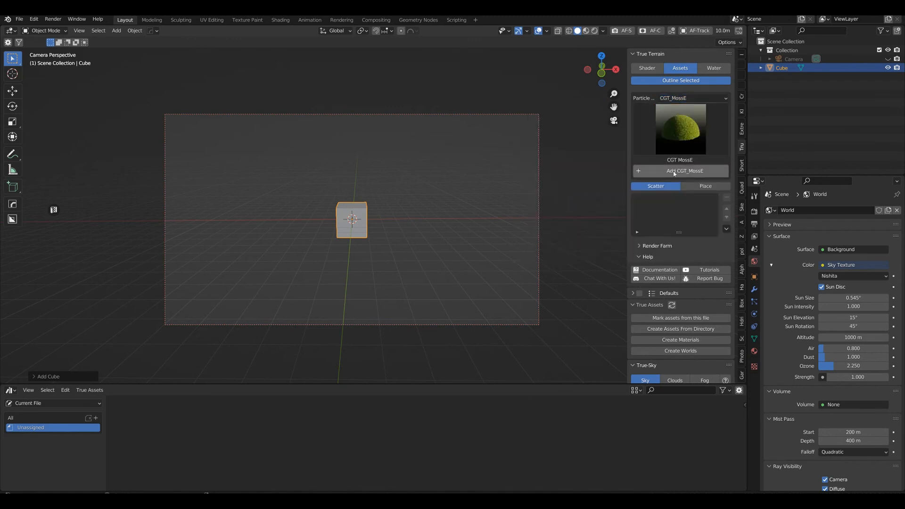